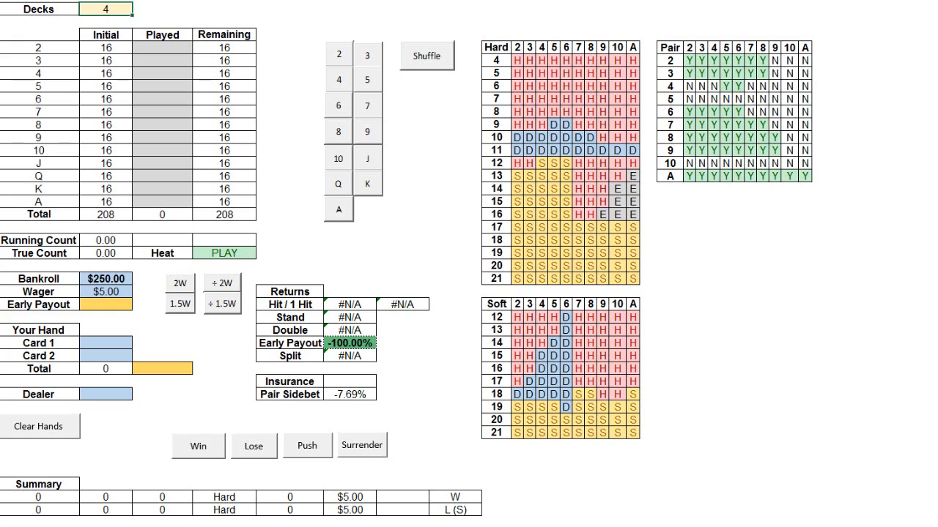
{"action": "mouse_move", "coordinate": [454, 448]}
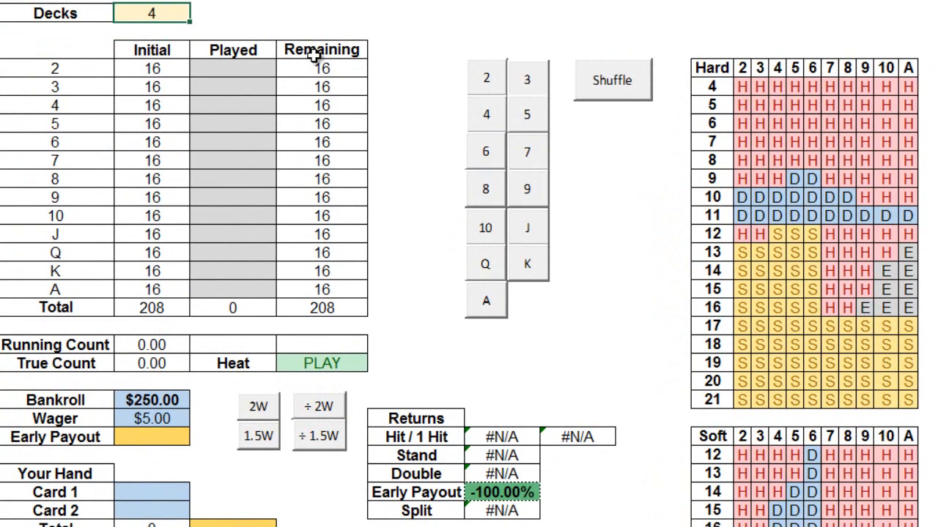
{"action": "mouse_move", "coordinate": [308, 68]}
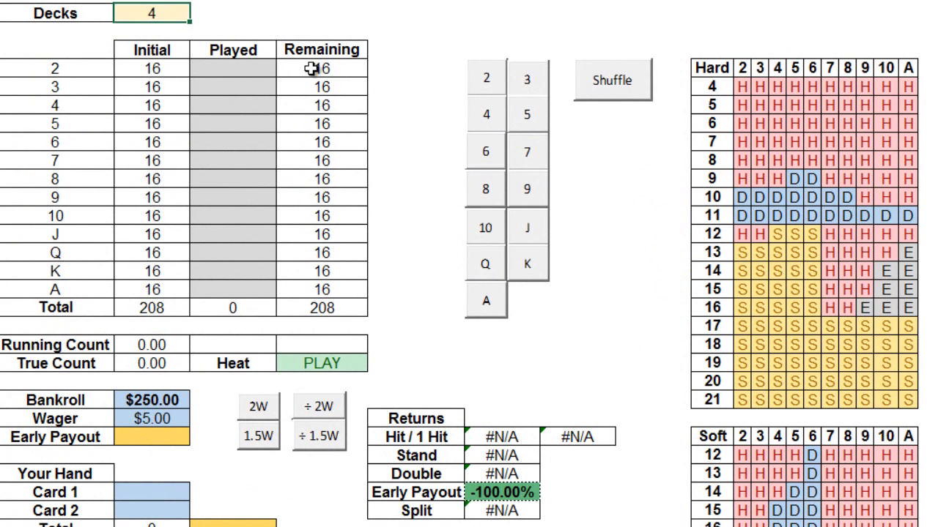
{"action": "mouse_move", "coordinate": [328, 134]}
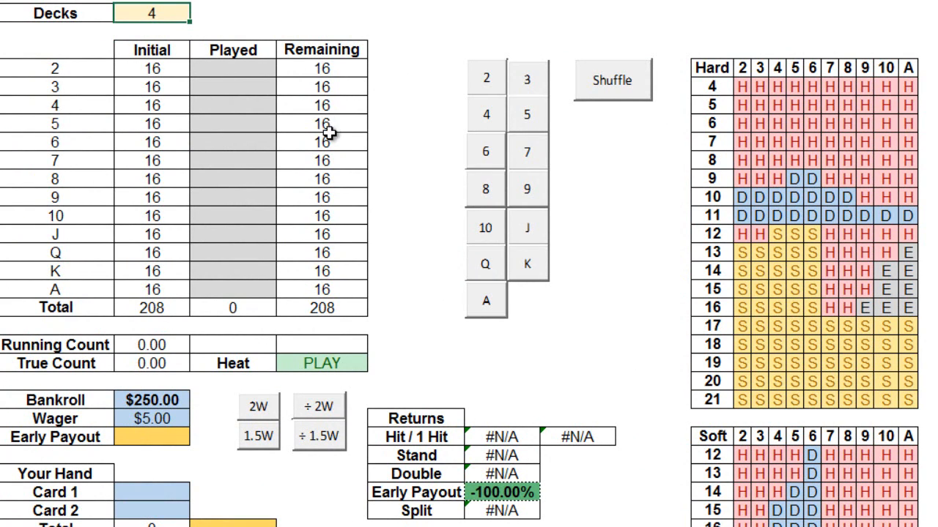
{"action": "mouse_move", "coordinate": [326, 139]}
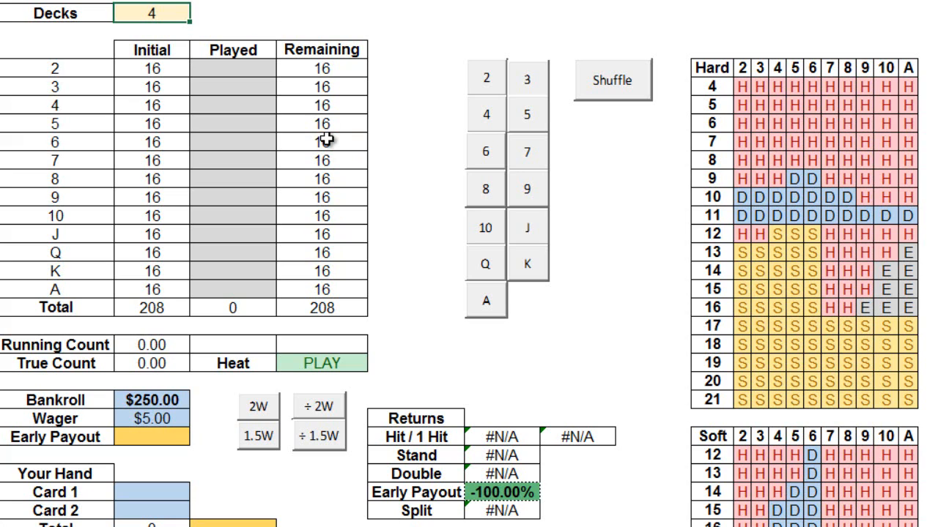
Log dealt cards 4, 5, 9, 10, 6, 7, J, Q, K, leaving 196 cards and counts at 0.
{"action": "type", "text": "5"}
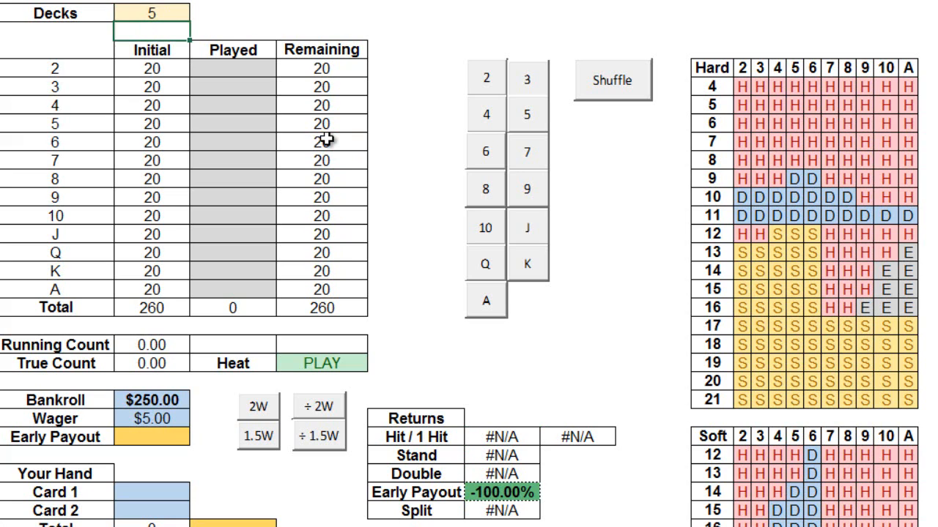
{"action": "type", "text": "6"}
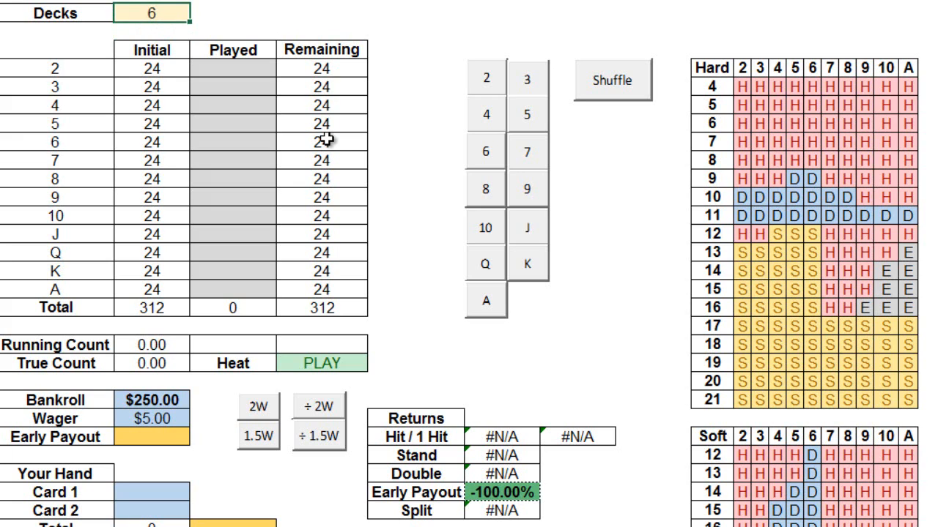
{"action": "type", "text": "4"}
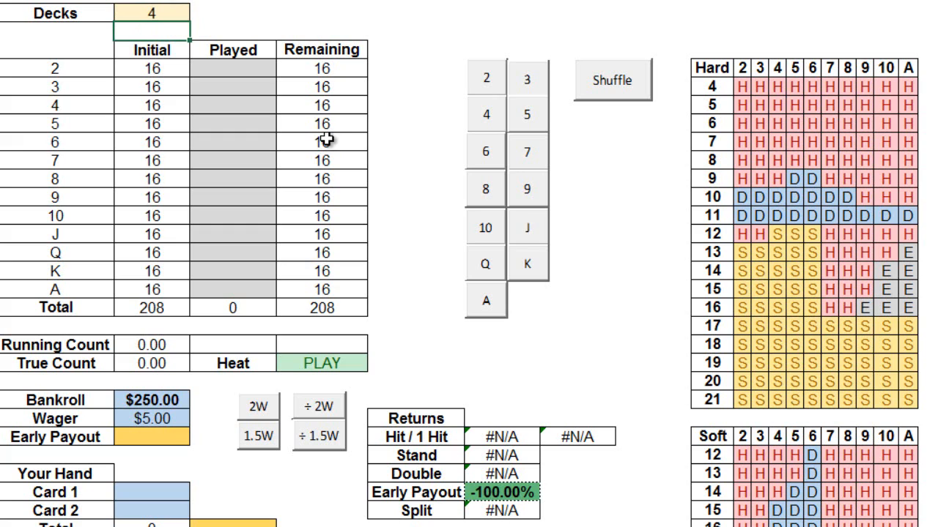
{"action": "mouse_move", "coordinate": [271, 137]}
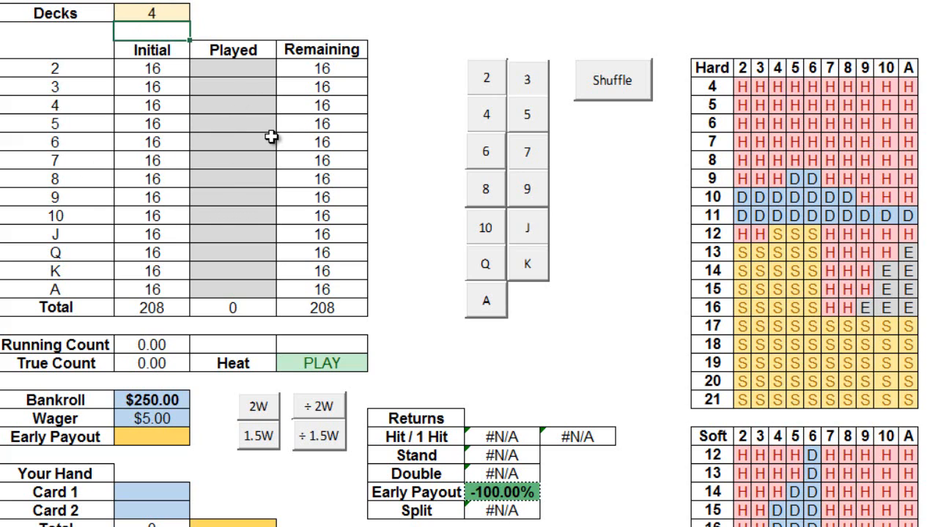
{"action": "mouse_move", "coordinate": [526, 140]}
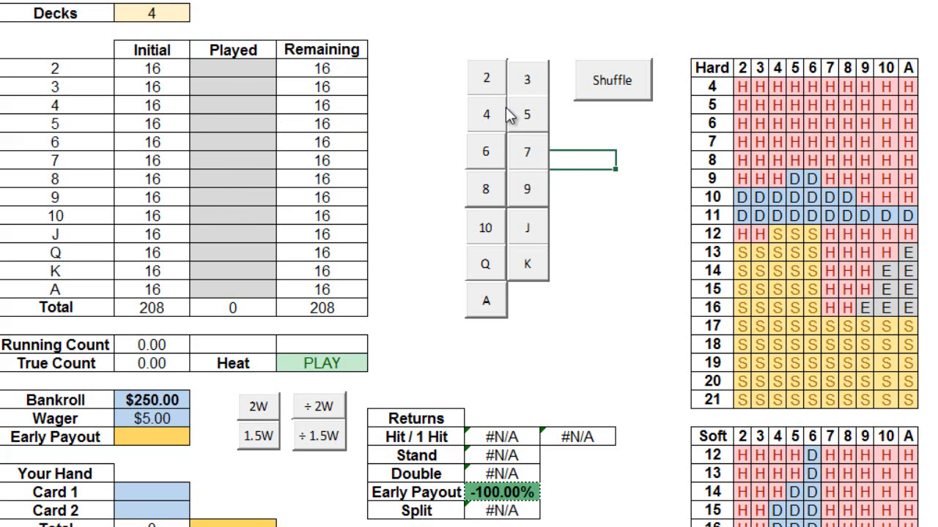
{"action": "left_click", "coordinate": [485, 115]}
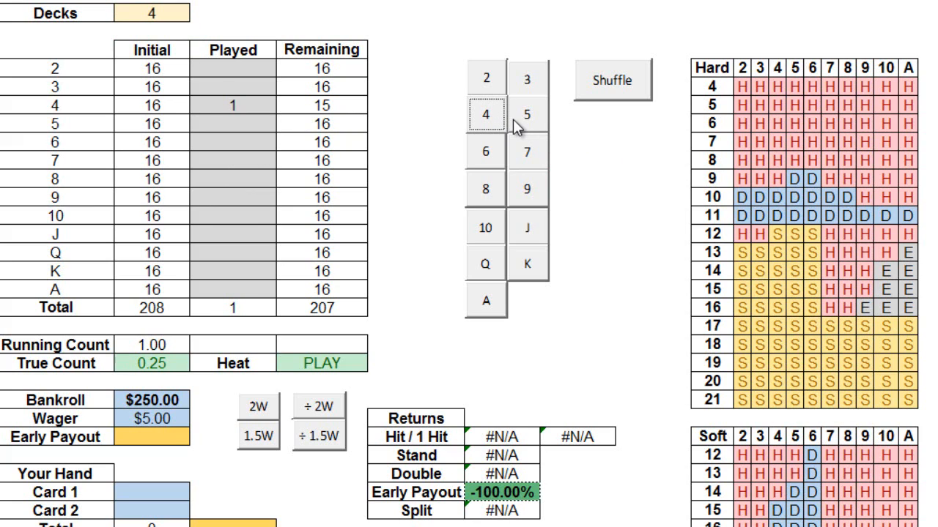
{"action": "left_click", "coordinate": [526, 114]}
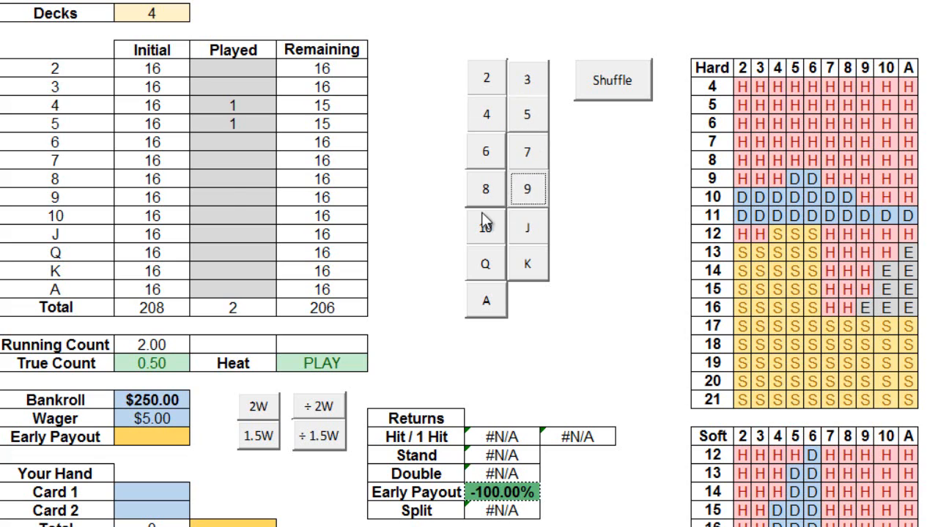
{"action": "left_click", "coordinate": [485, 188]}
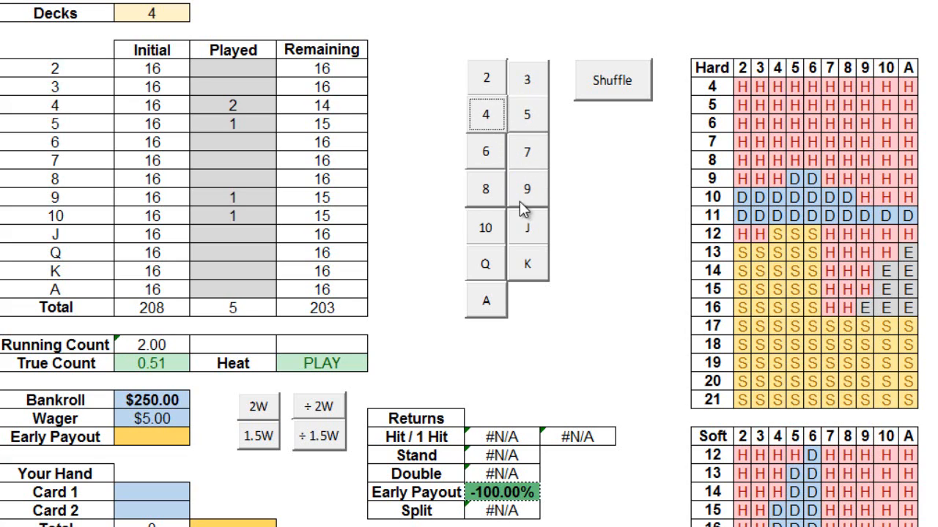
{"action": "left_click", "coordinate": [484, 263]}
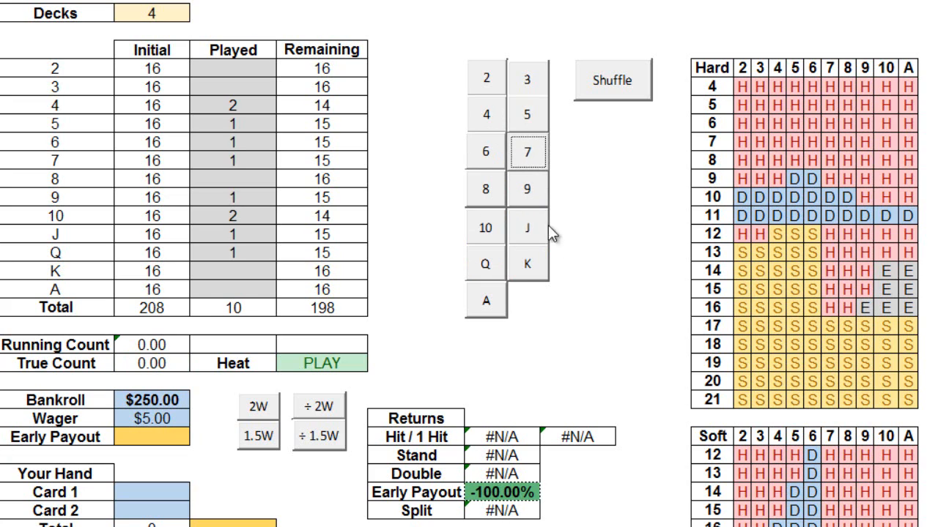
{"action": "left_click", "coordinate": [526, 152]}
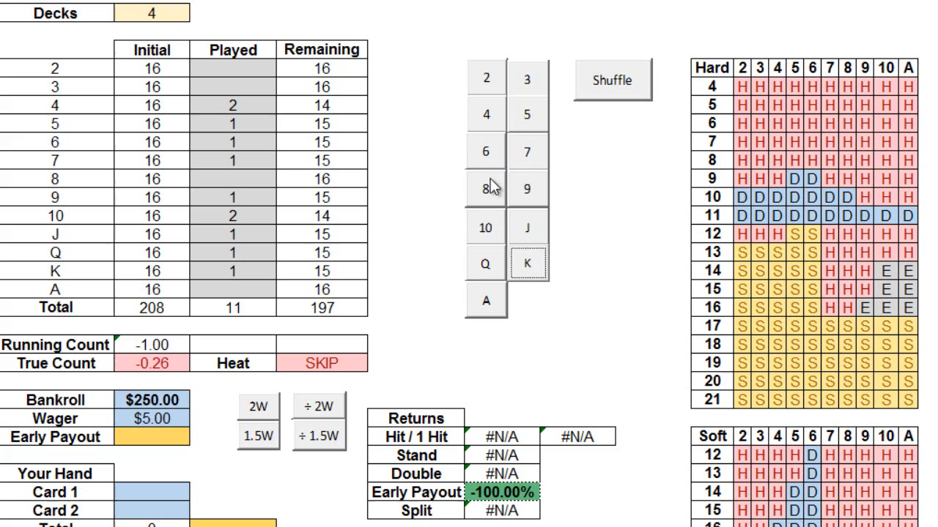
{"action": "left_click", "coordinate": [485, 151]}
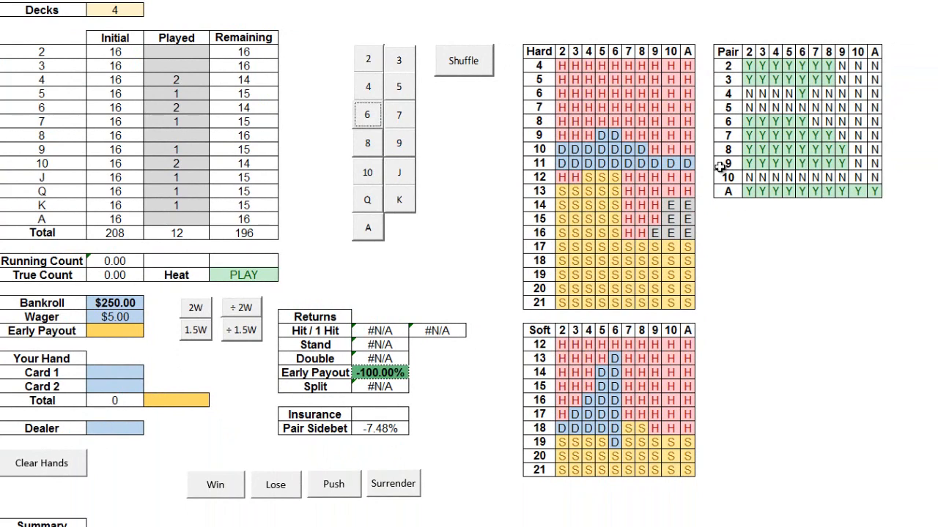
{"action": "mouse_move", "coordinate": [705, 154]}
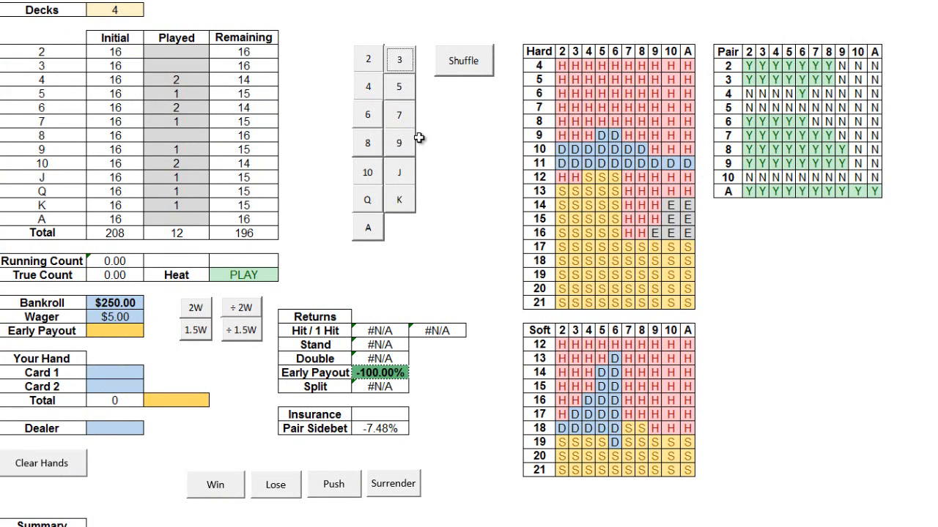
Log more dealt cards, reaching 37 played, running count 12 and true count 3.65.
{"action": "left_click", "coordinate": [367, 143]}
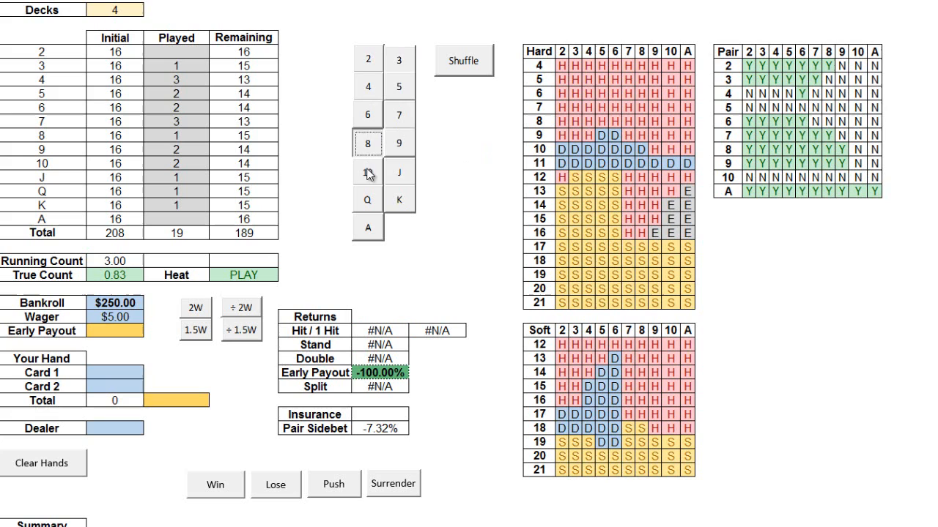
{"action": "left_click", "coordinate": [400, 115]}
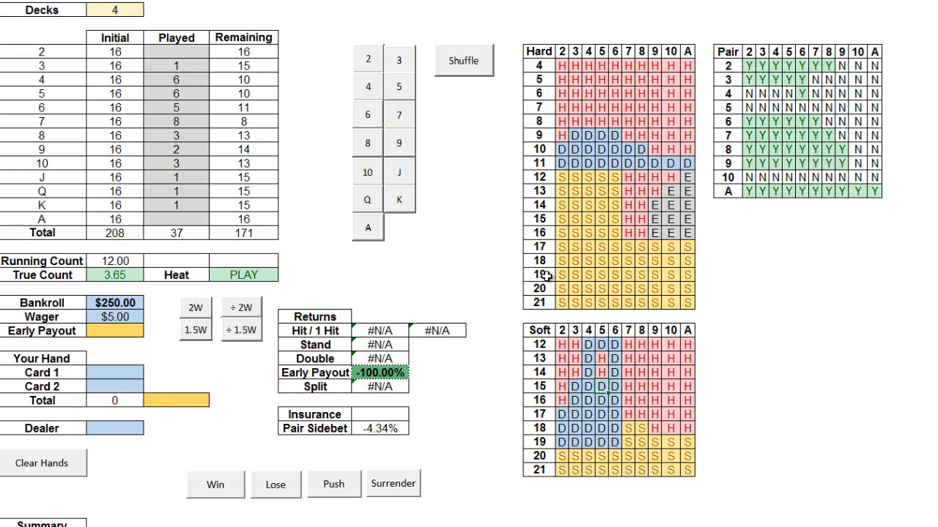
{"action": "mouse_move", "coordinate": [546, 285]}
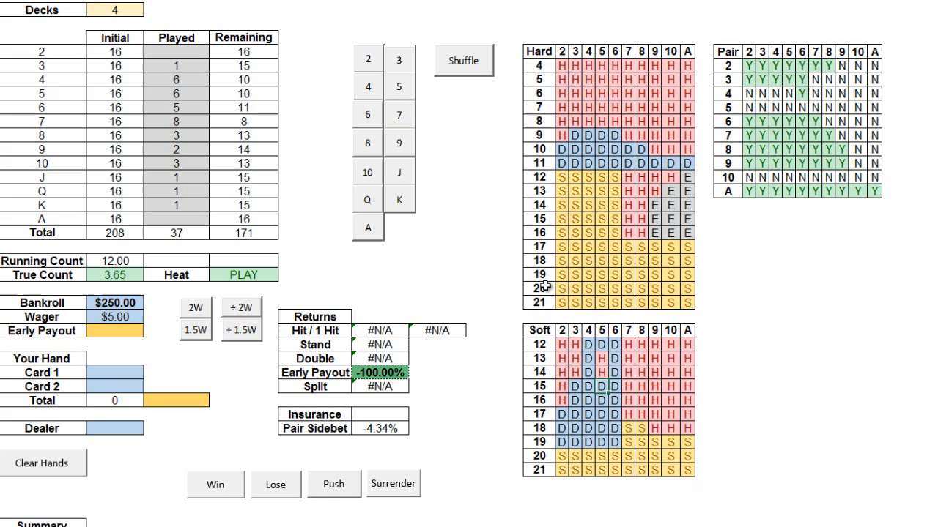
{"action": "mouse_move", "coordinate": [544, 286]}
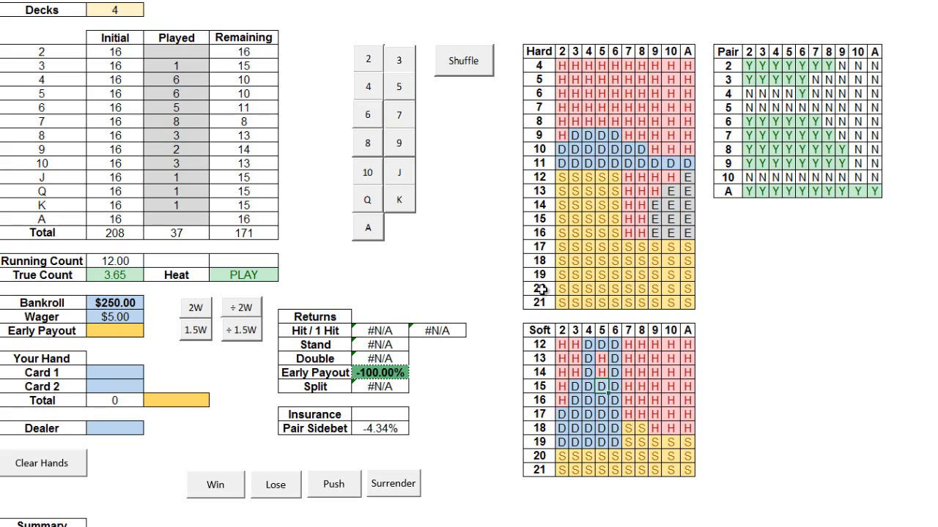
{"action": "mouse_move", "coordinate": [586, 230]}
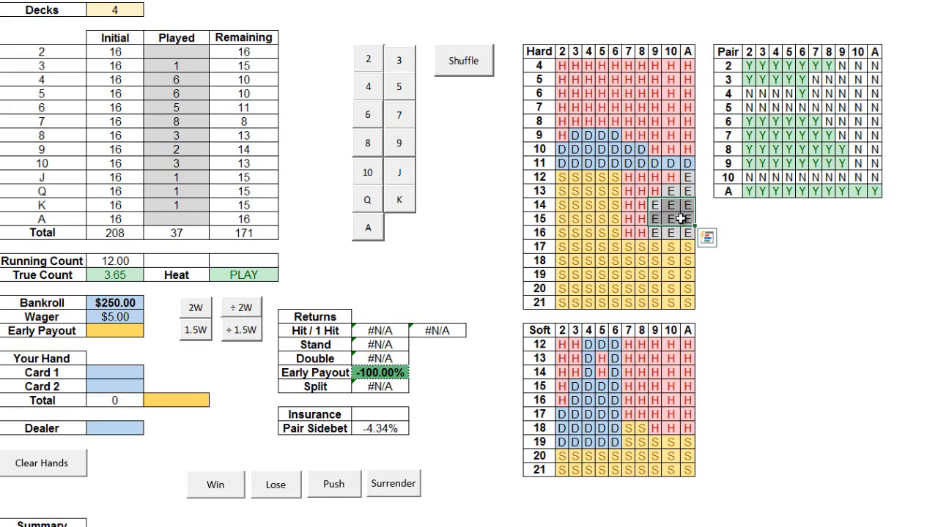
{"action": "mouse_move", "coordinate": [684, 217]}
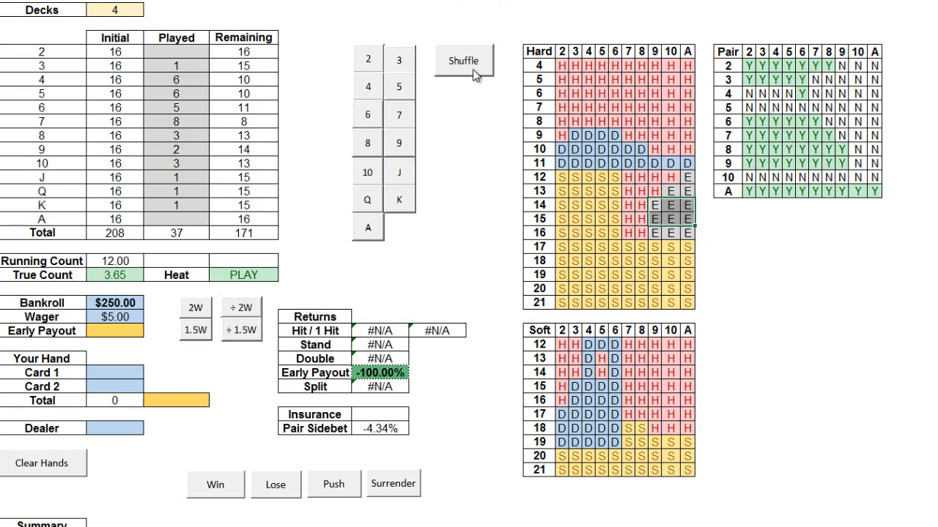
{"action": "left_click", "coordinate": [464, 60]}
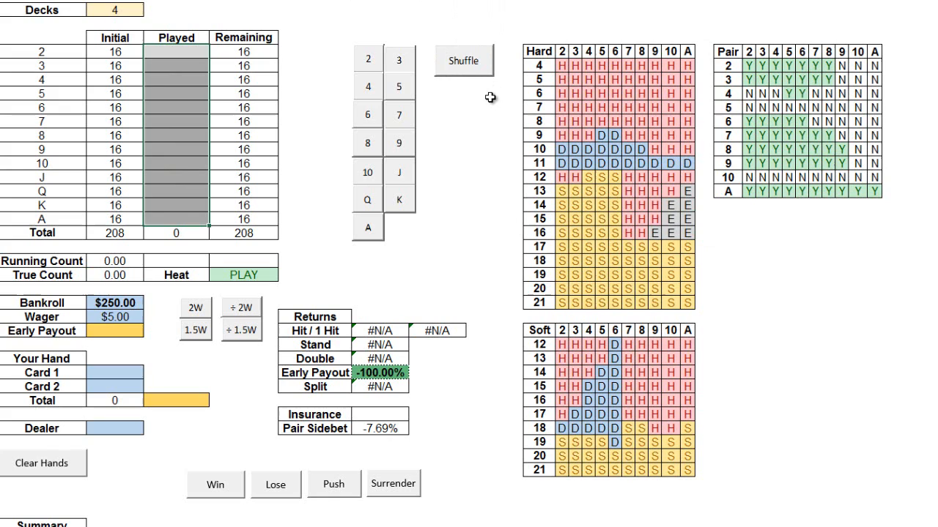
{"action": "mouse_move", "coordinate": [481, 146]}
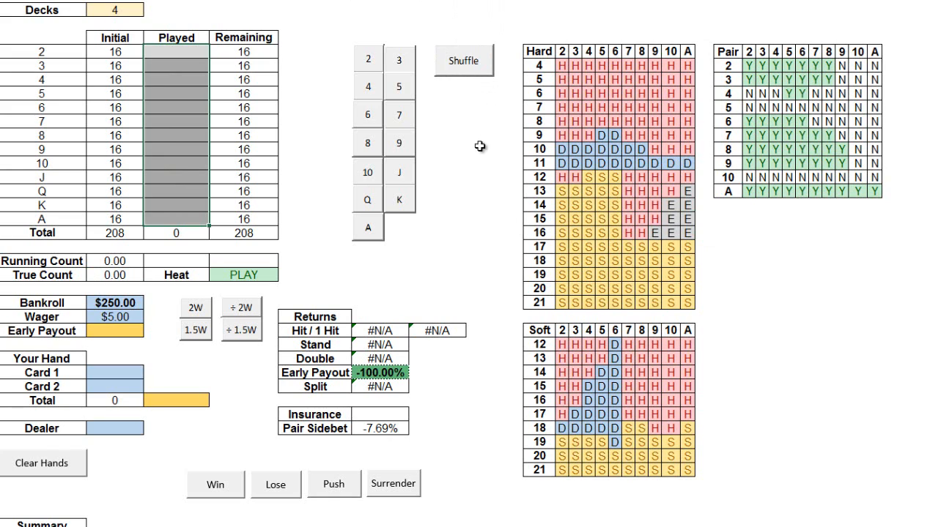
{"action": "mouse_move", "coordinate": [476, 160]}
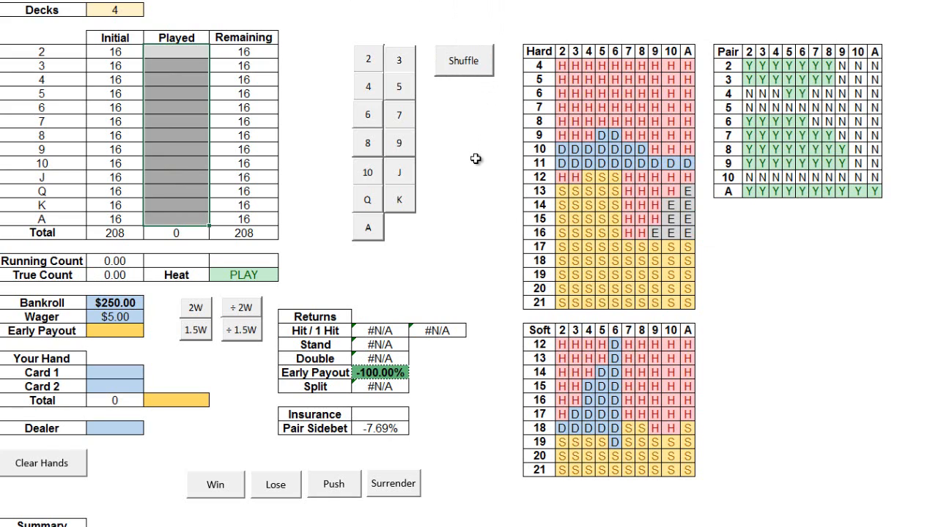
{"action": "mouse_move", "coordinate": [482, 157]}
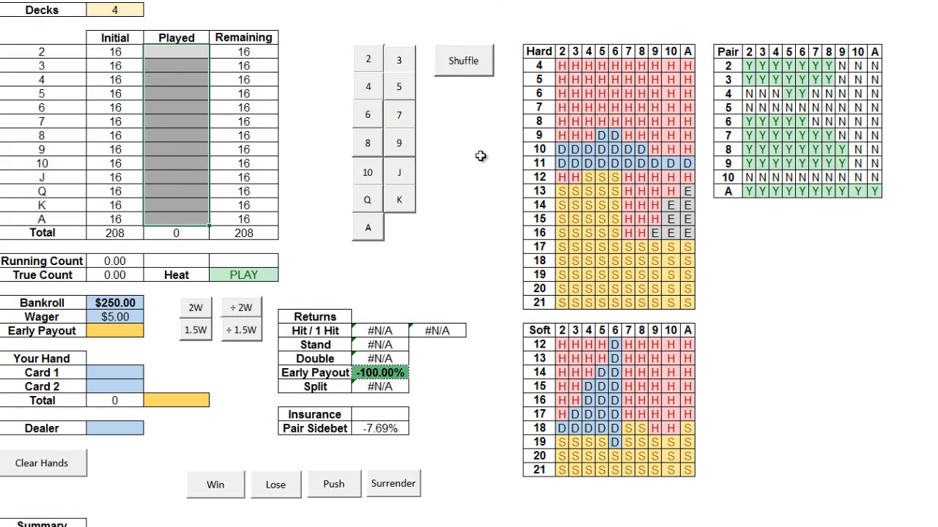
{"action": "mouse_move", "coordinate": [477, 162]}
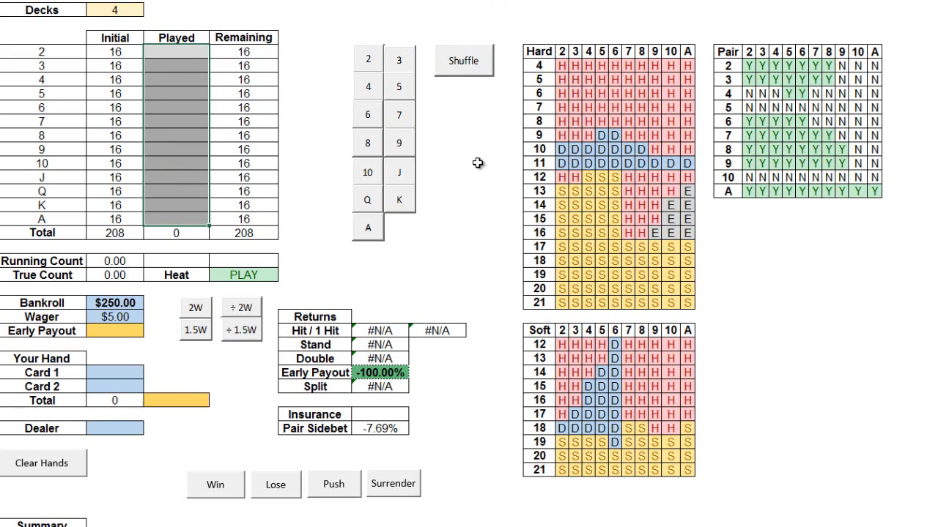
{"action": "mouse_move", "coordinate": [476, 181]}
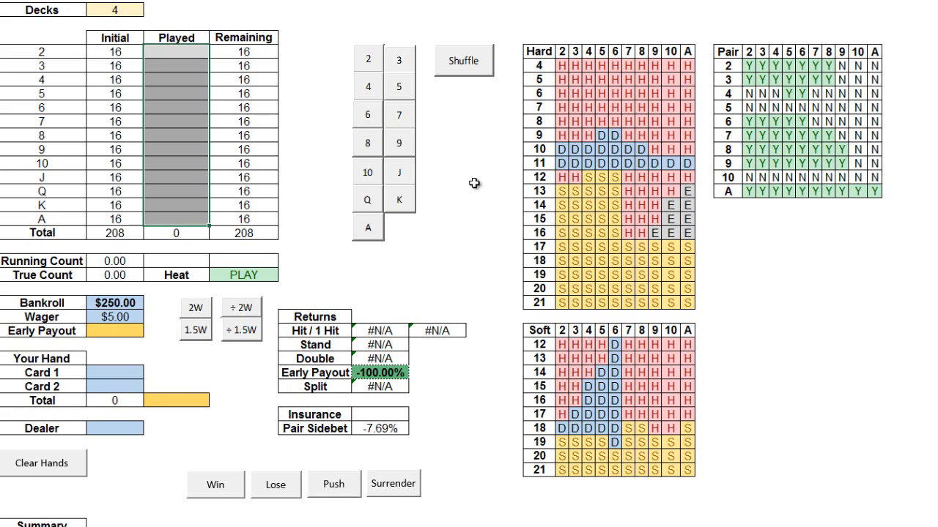
{"action": "mouse_move", "coordinate": [469, 189]}
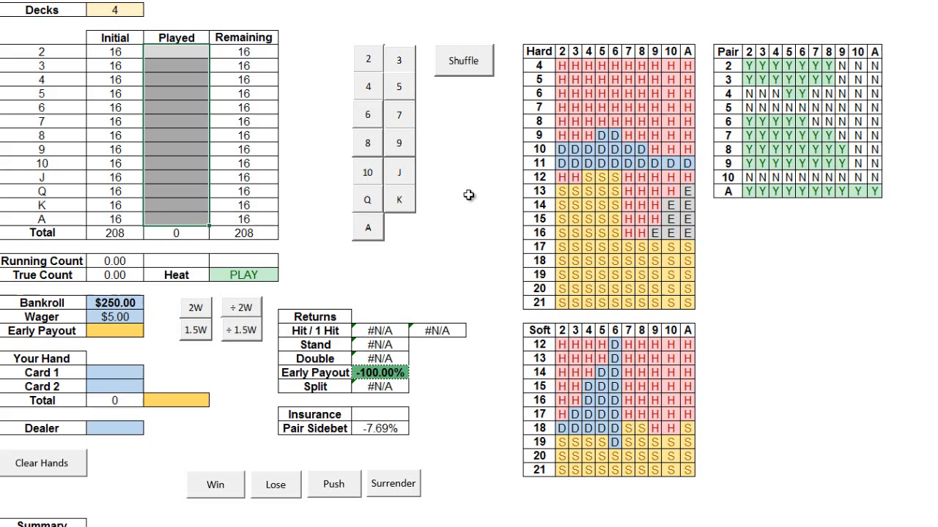
{"action": "mouse_move", "coordinate": [471, 203]}
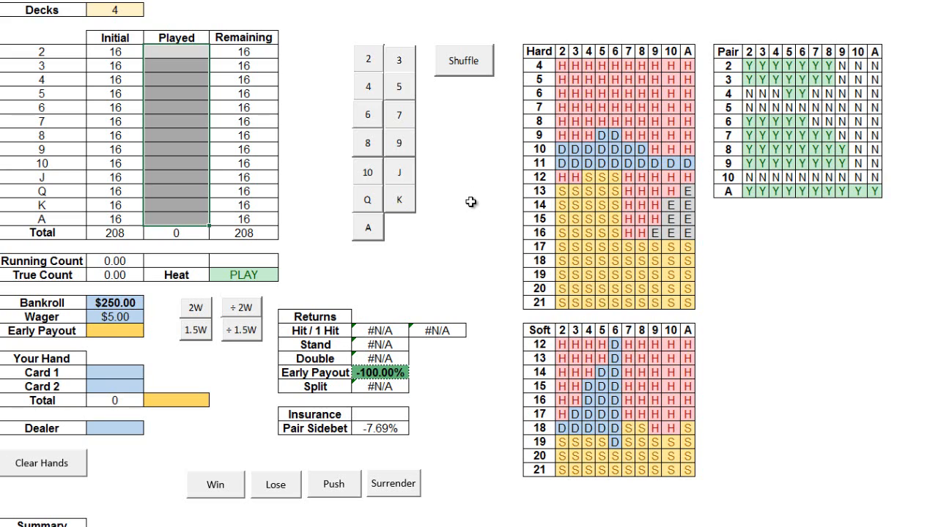
{"action": "mouse_move", "coordinate": [201, 217]}
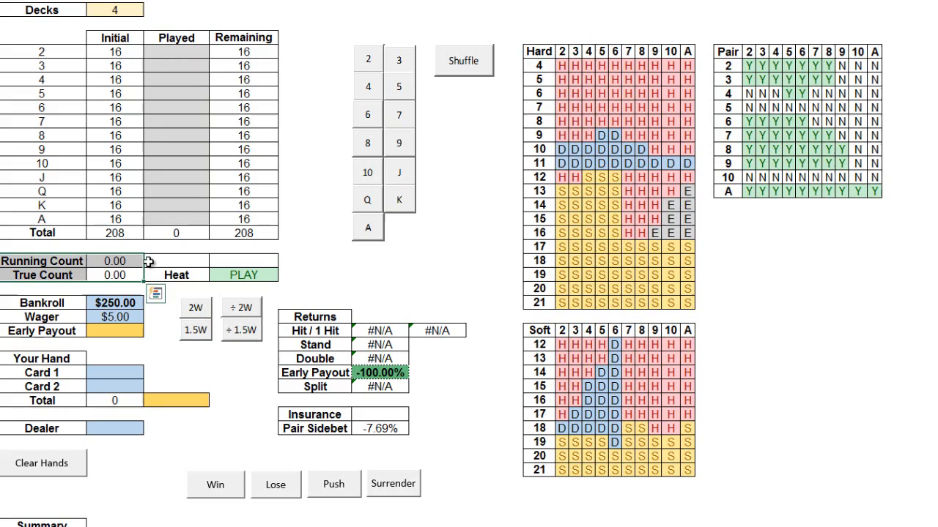
{"action": "mouse_move", "coordinate": [228, 277]}
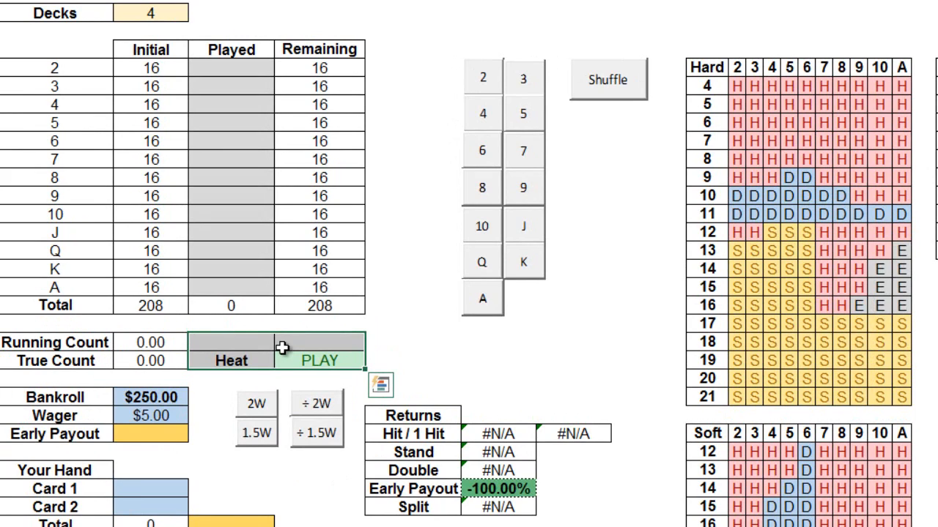
{"action": "mouse_move", "coordinate": [282, 359]}
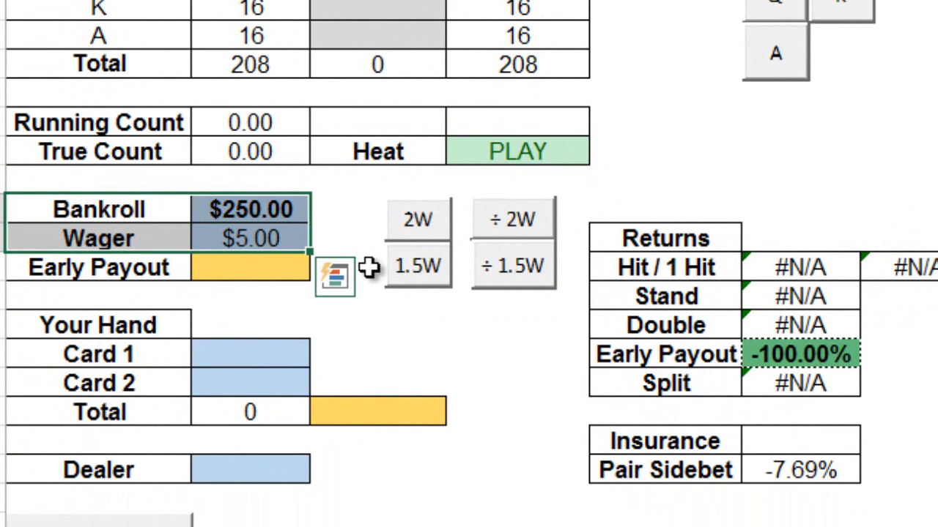
{"action": "mouse_move", "coordinate": [453, 284]}
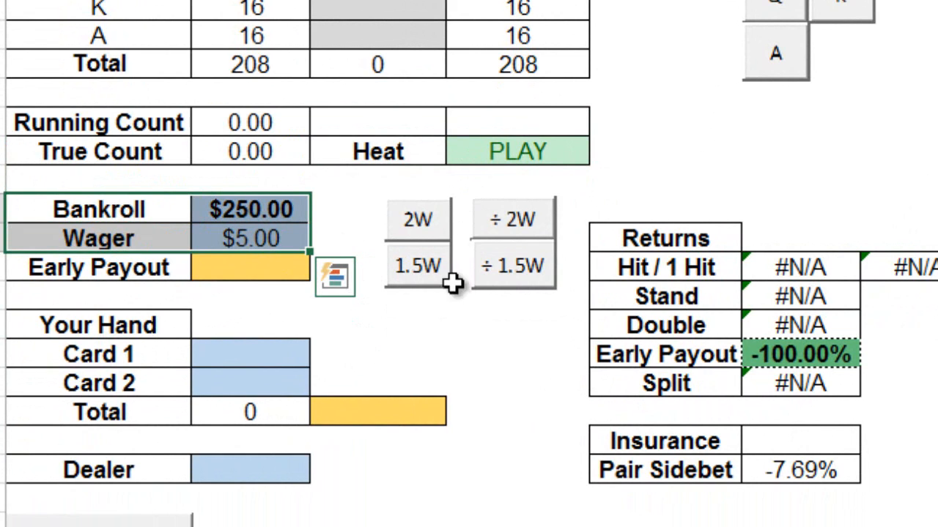
Raise the wager from $5.00 to $10.00 with the 2W button.
{"action": "left_click", "coordinate": [249, 354]}
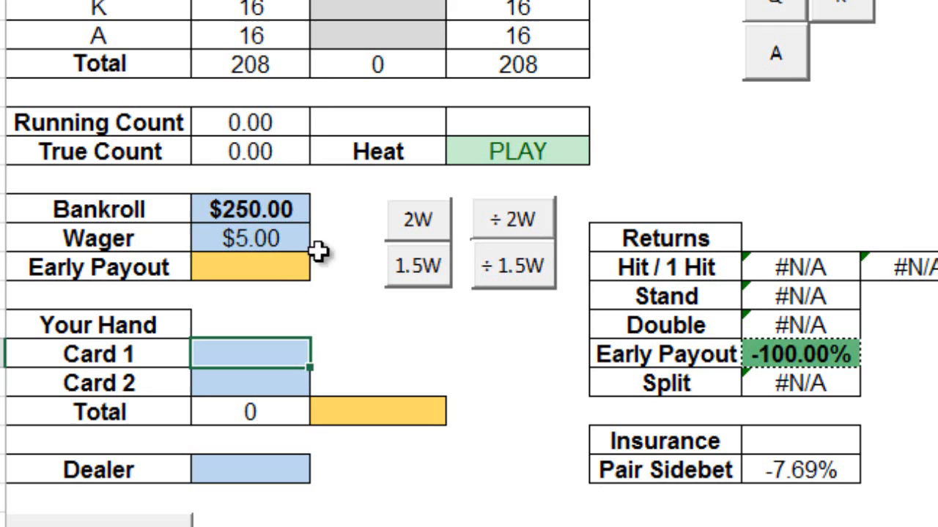
{"action": "mouse_move", "coordinate": [567, 264]}
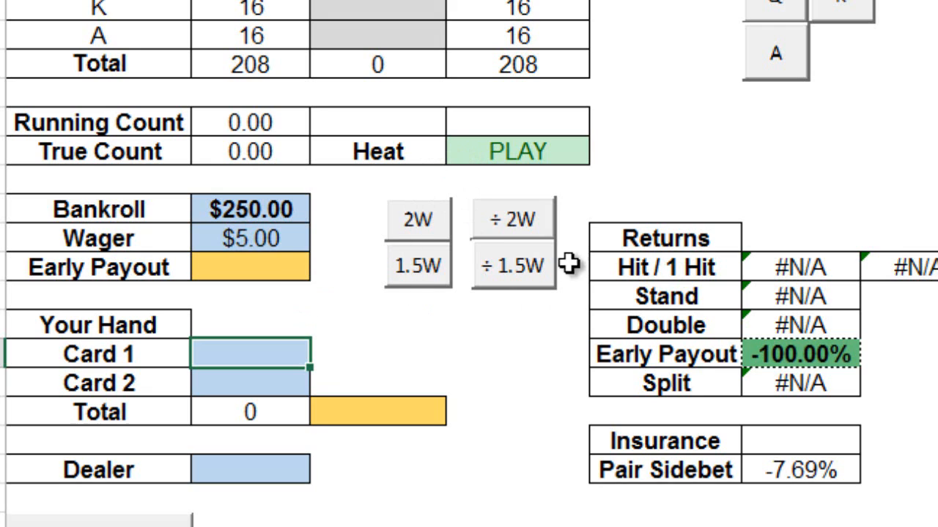
{"action": "mouse_move", "coordinate": [460, 237]}
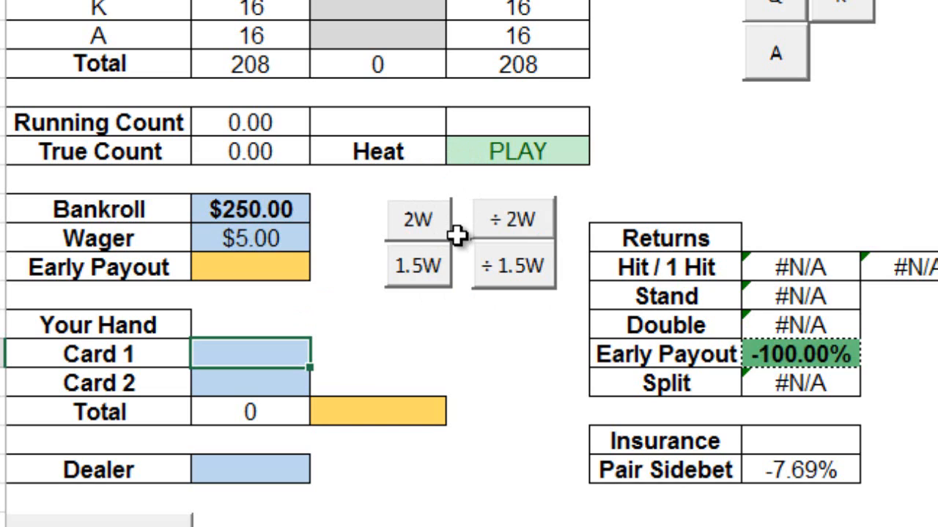
{"action": "left_click", "coordinate": [417, 220]}
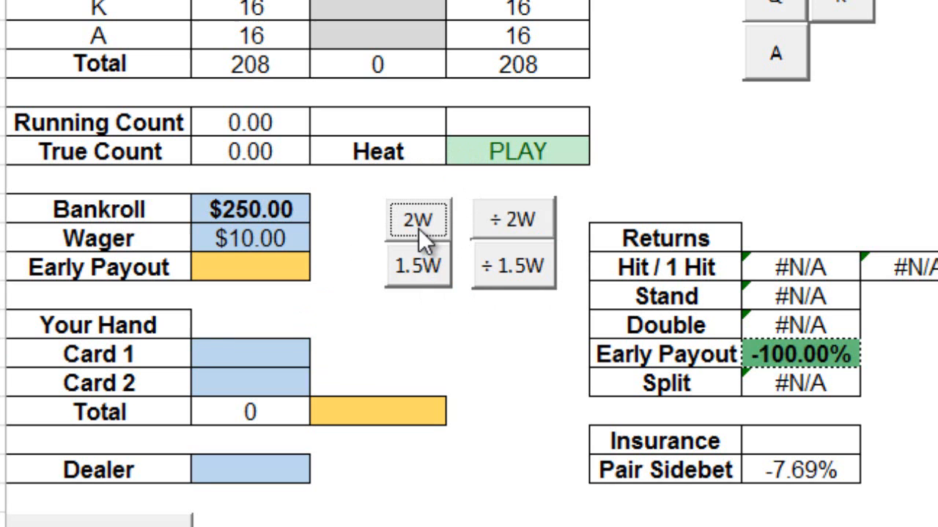
{"action": "scroll", "scroll_direction": "down", "scroll_amount": 3}
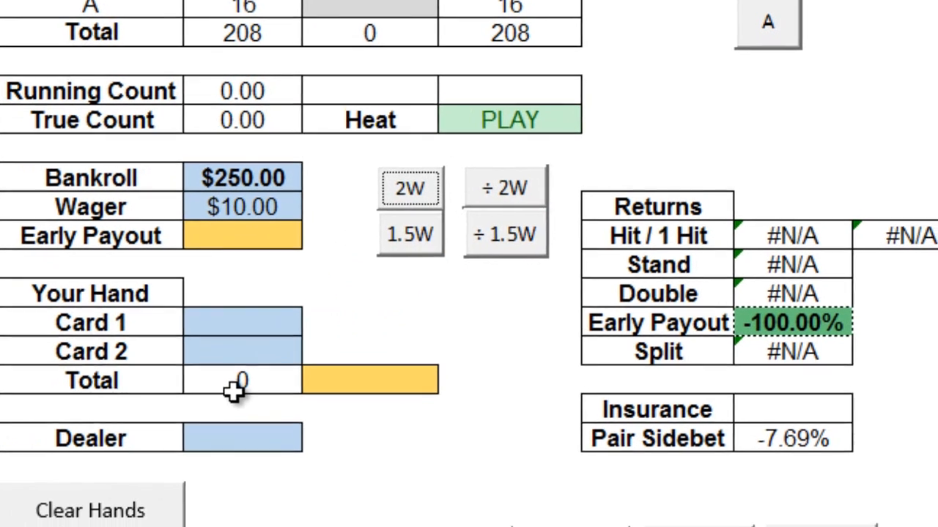
Enter the player hand of 10 and 2, totalling 12.
{"action": "scroll", "scroll_direction": "down", "scroll_amount": 3}
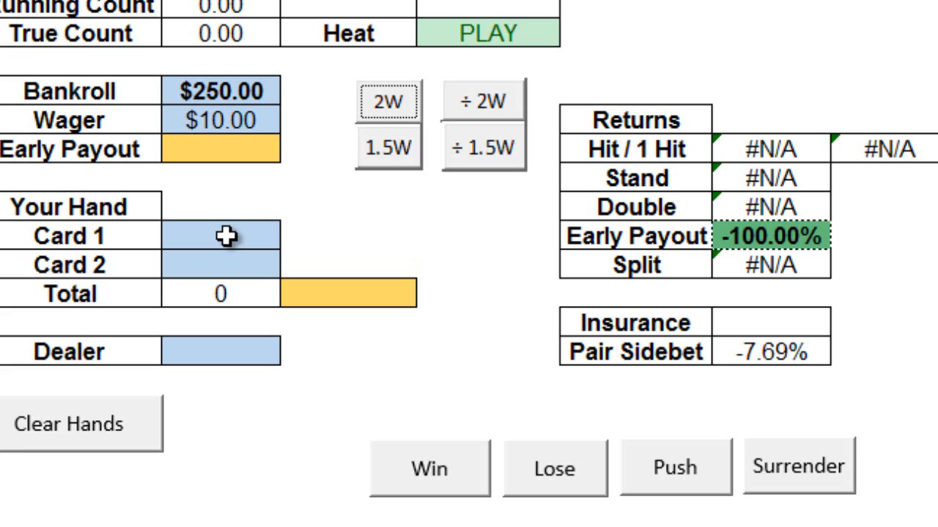
{"action": "left_click", "coordinate": [219, 236]}
{"action": "type", "text": "10"}
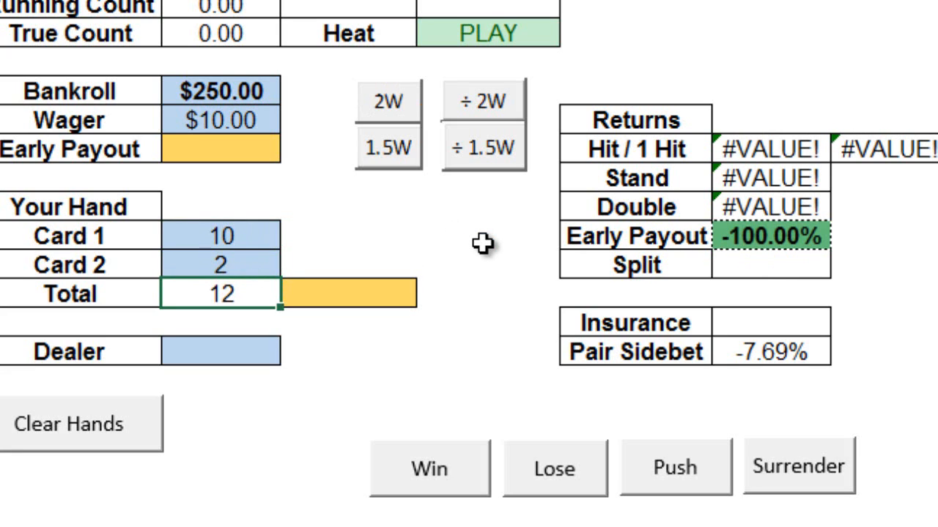
{"action": "mouse_move", "coordinate": [421, 150]}
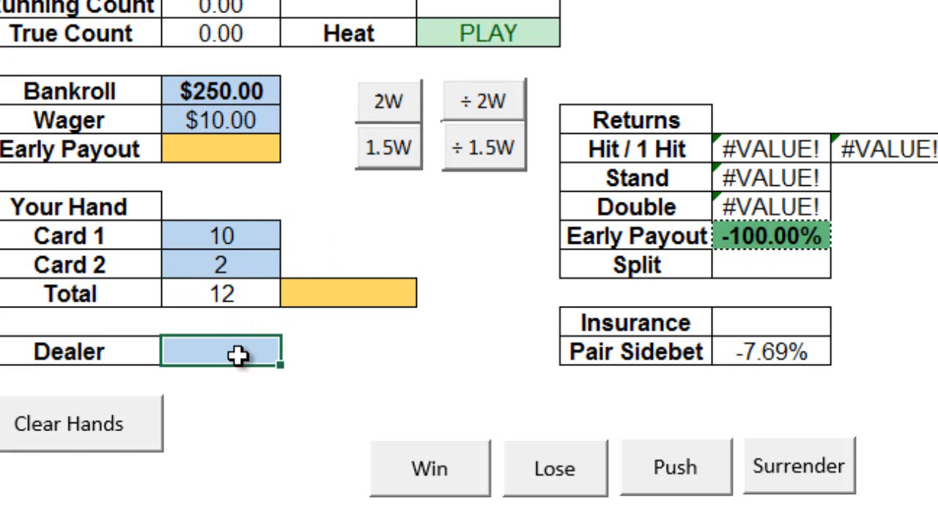
{"action": "type", "text": "2"}
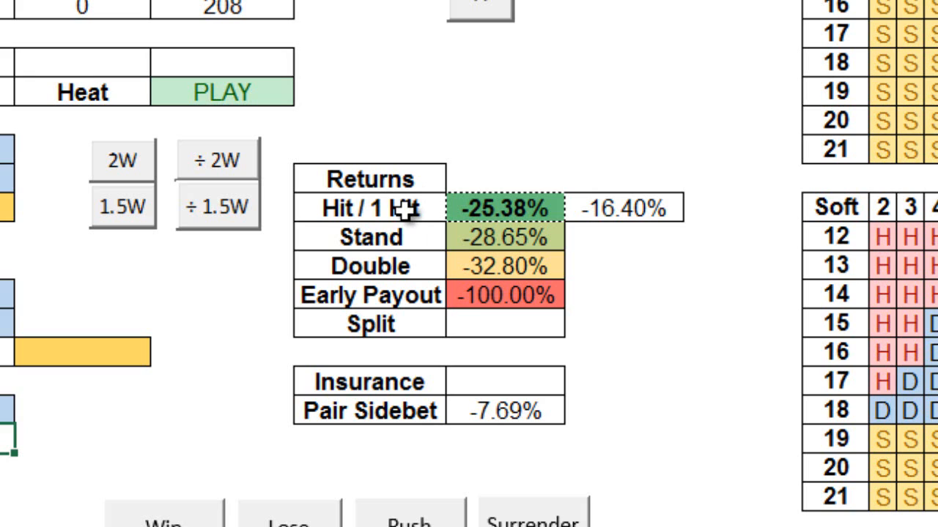
{"action": "mouse_move", "coordinate": [366, 266]}
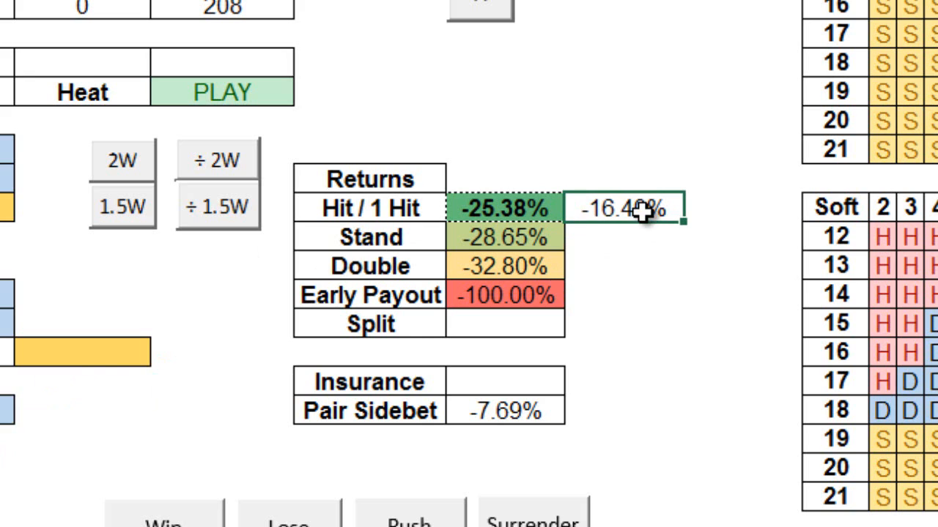
{"action": "mouse_move", "coordinate": [656, 242]}
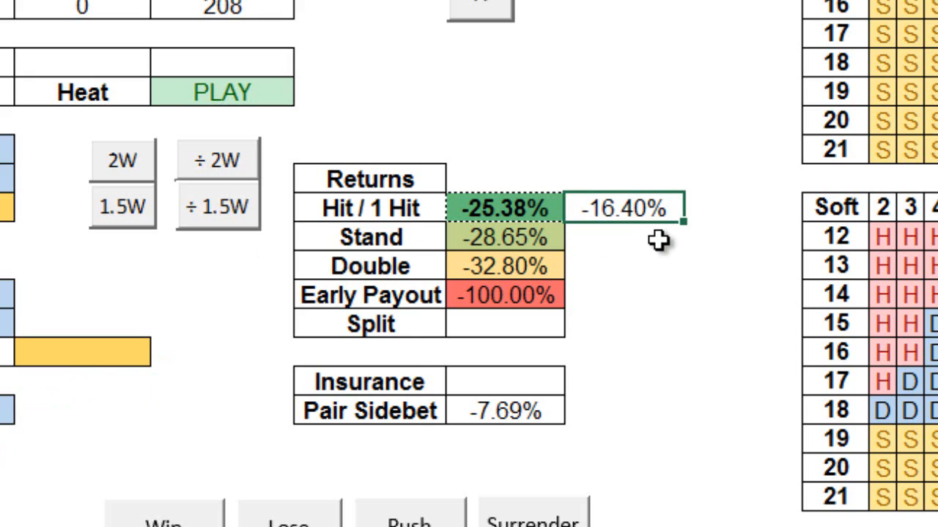
{"action": "mouse_move", "coordinate": [648, 238]}
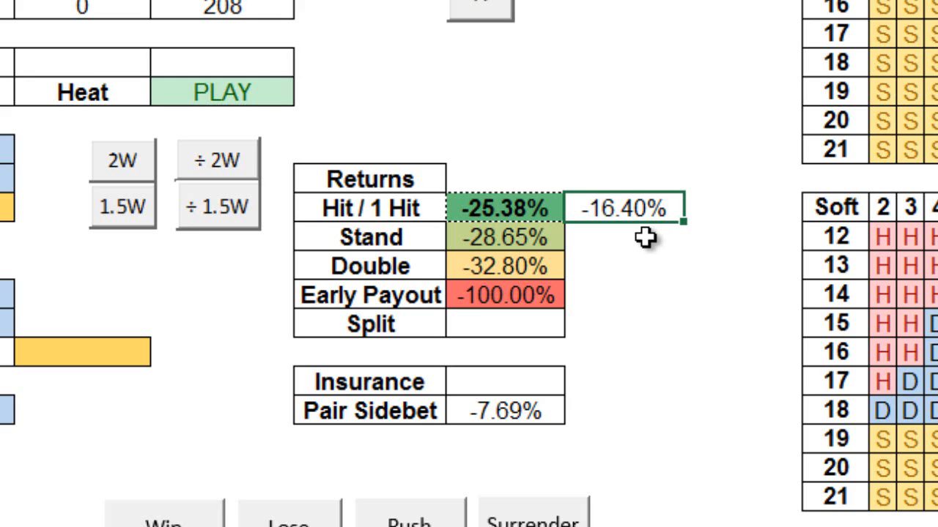
{"action": "mouse_move", "coordinate": [637, 227]}
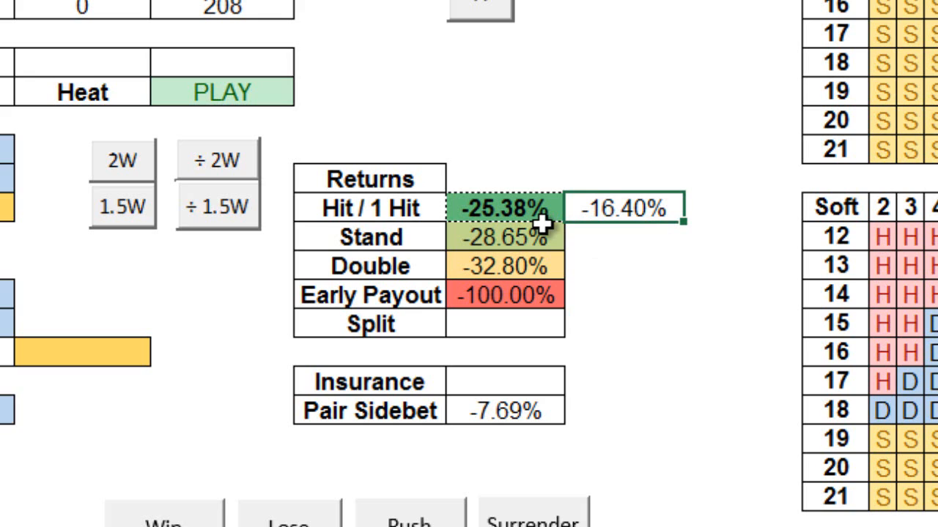
{"action": "mouse_move", "coordinate": [540, 223]}
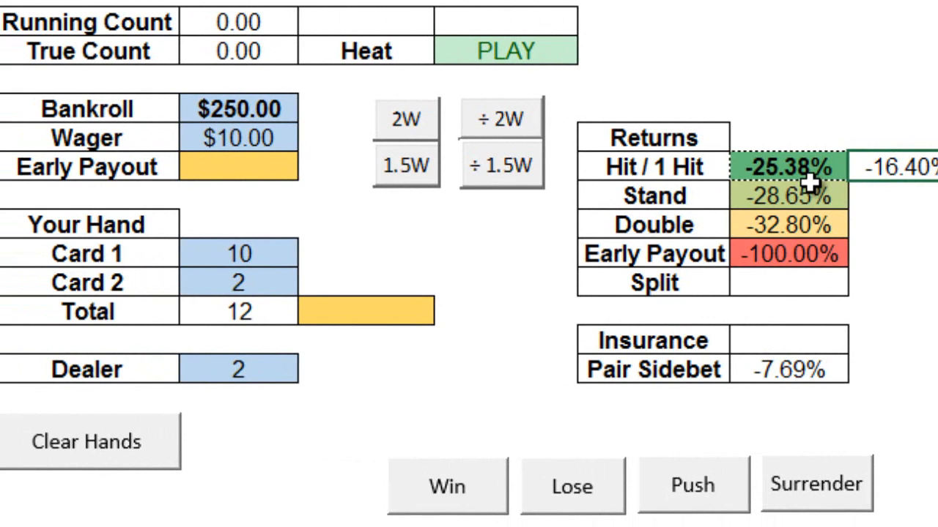
{"action": "mouse_move", "coordinate": [249, 166]}
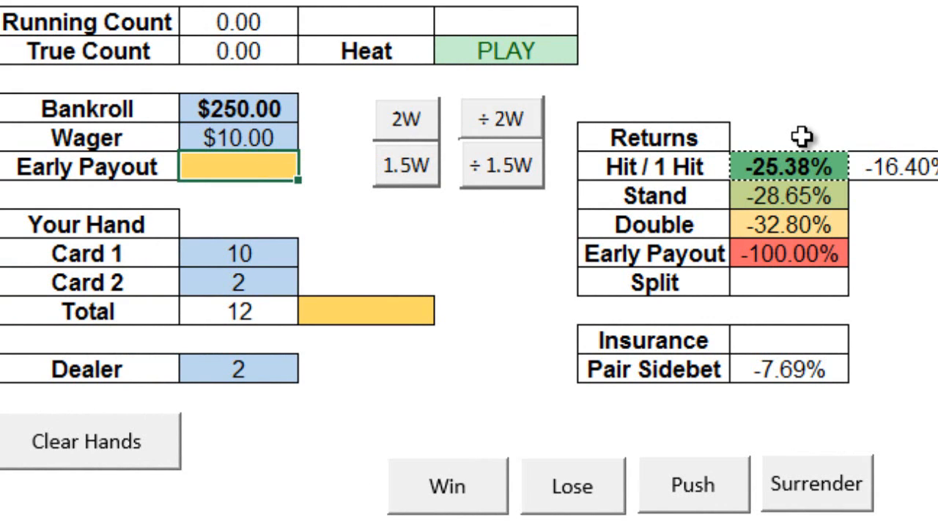
Enter 6.78 as the early payout offer, giving a −32.20% return.
{"action": "type", "text": "6"}
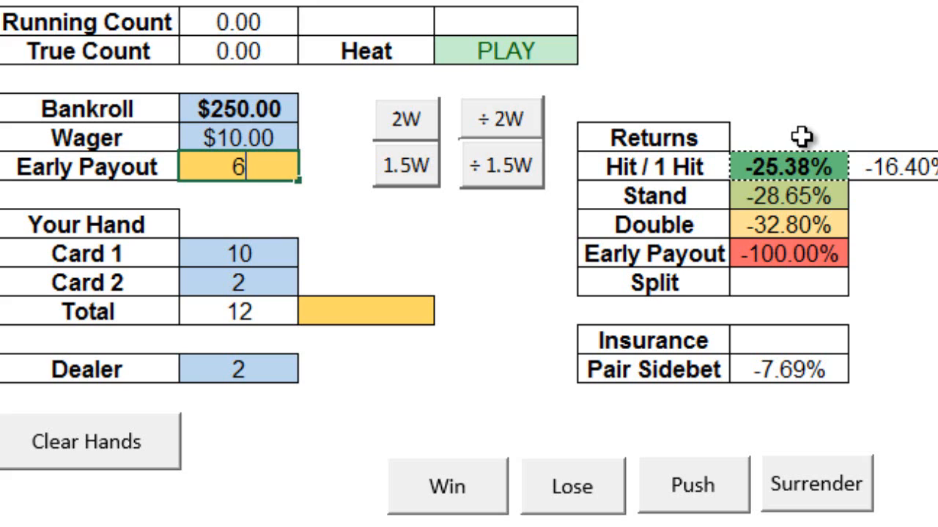
{"action": "type", "text": ".78"}
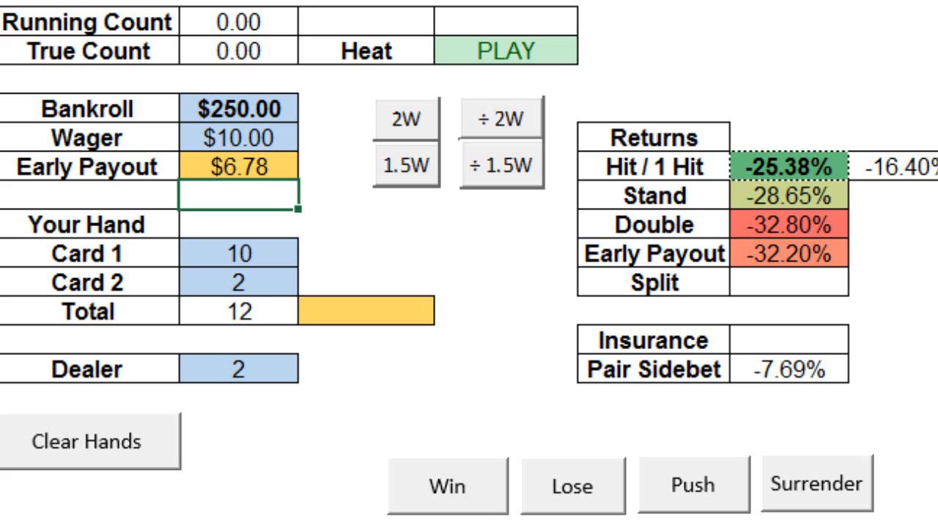
{"action": "mouse_move", "coordinate": [337, 284]}
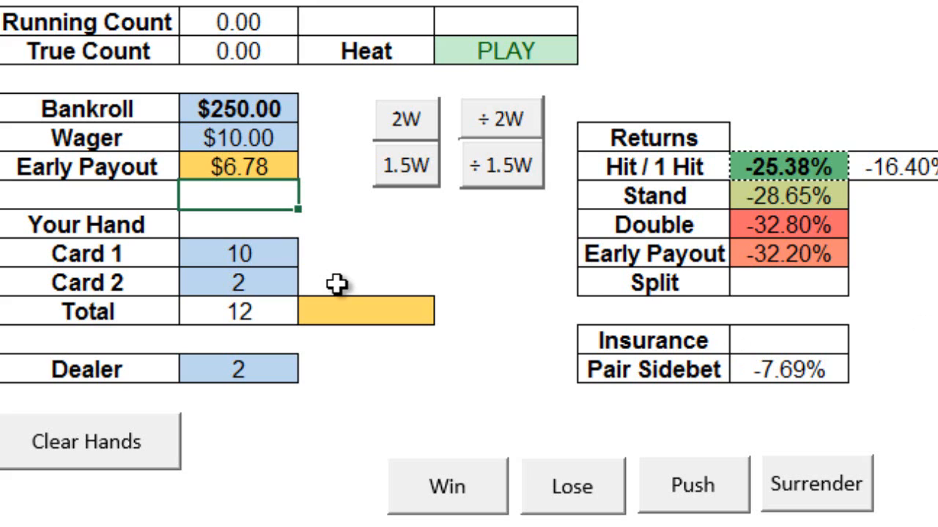
Set the total to 19 and early payout to $11.20, then select the 37.81% Stand return.
{"action": "left_click", "coordinate": [363, 309]}
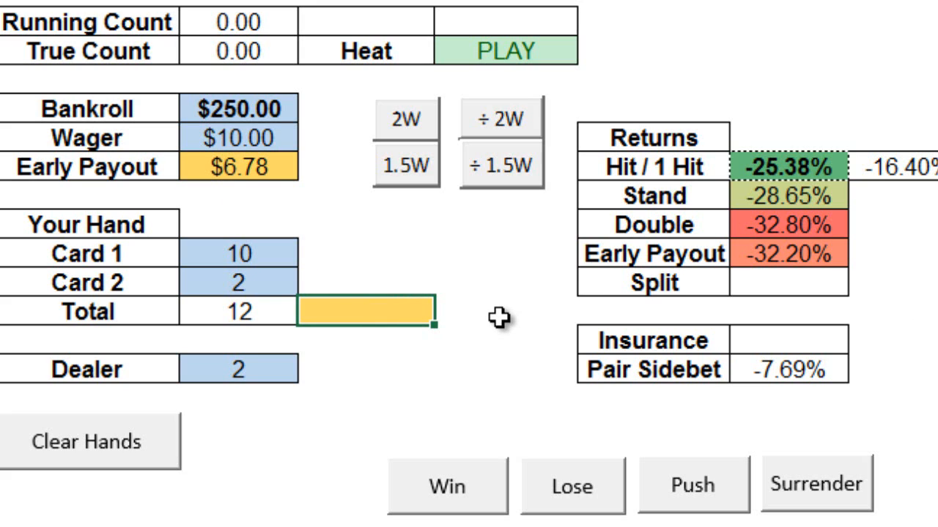
{"action": "type", "text": "19"}
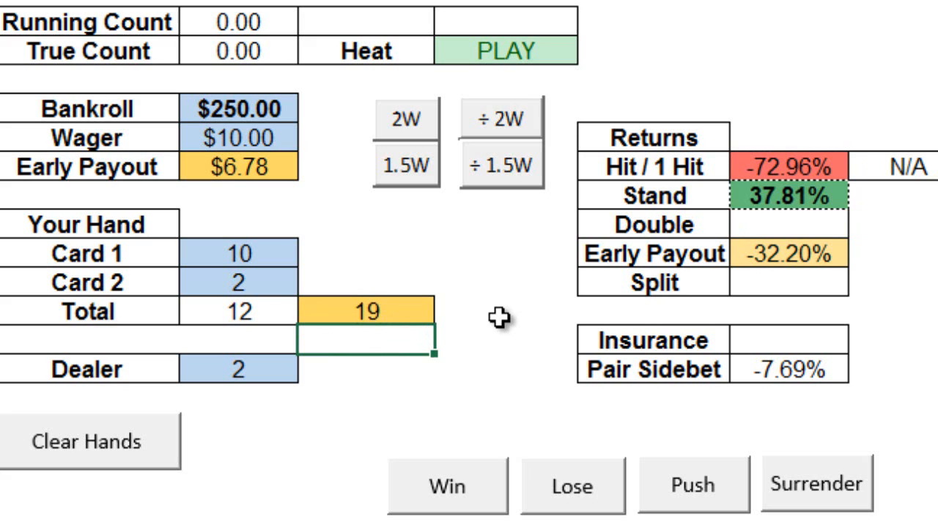
{"action": "mouse_move", "coordinate": [261, 180]}
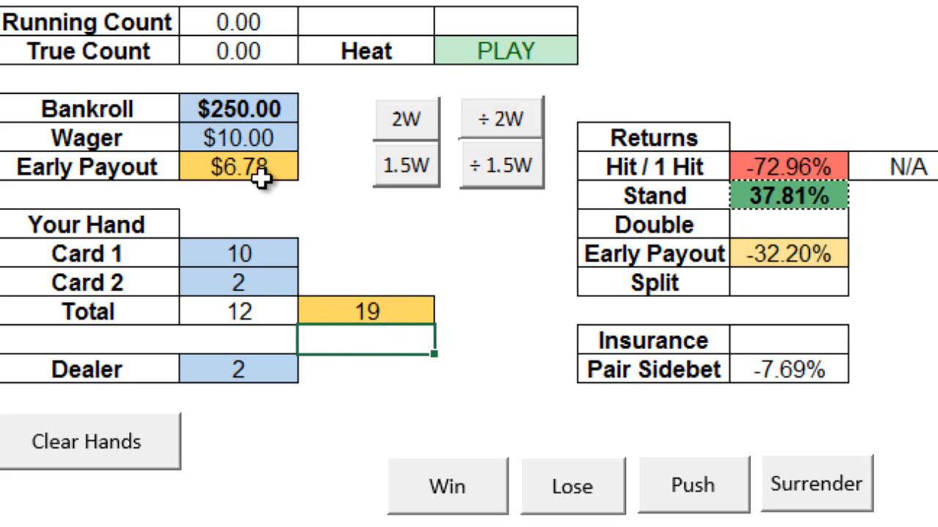
{"action": "left_click", "coordinate": [238, 166]}
{"action": "type", "text": "$11.20"}
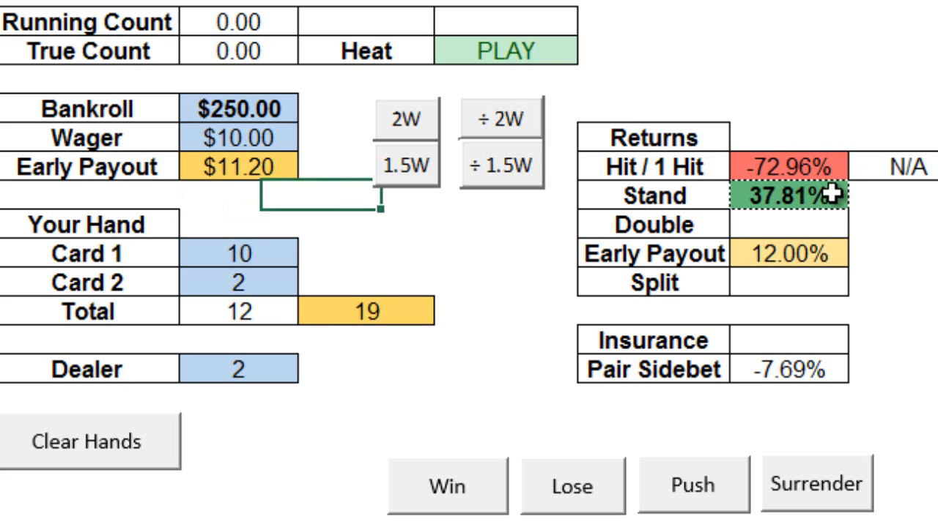
{"action": "left_click", "coordinate": [787, 195]}
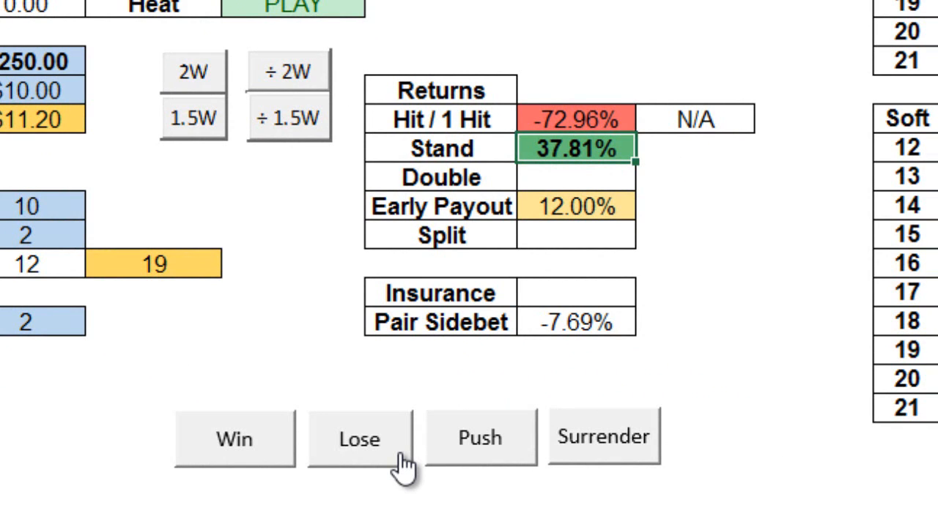
{"action": "mouse_move", "coordinate": [409, 455]}
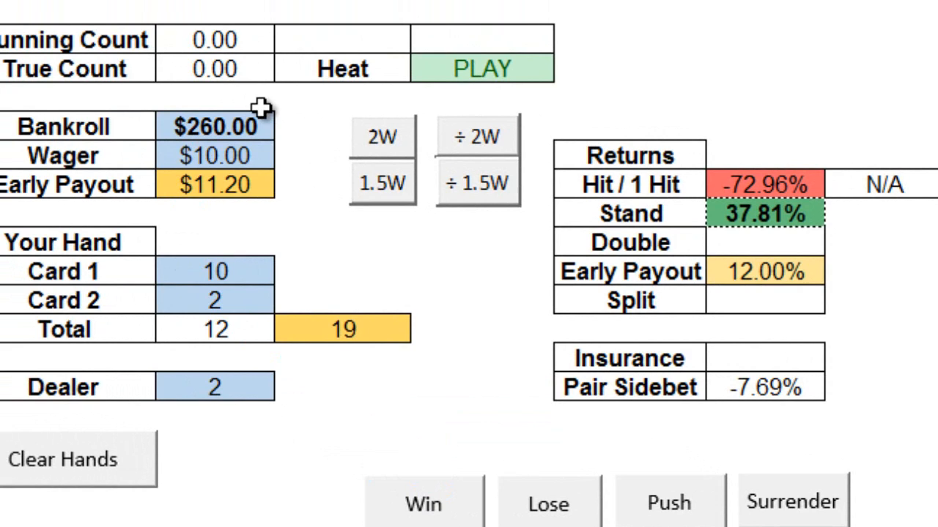
Scroll down to the Win button below the Returns table.
{"action": "scroll", "scroll_direction": "down", "scroll_amount": 3}
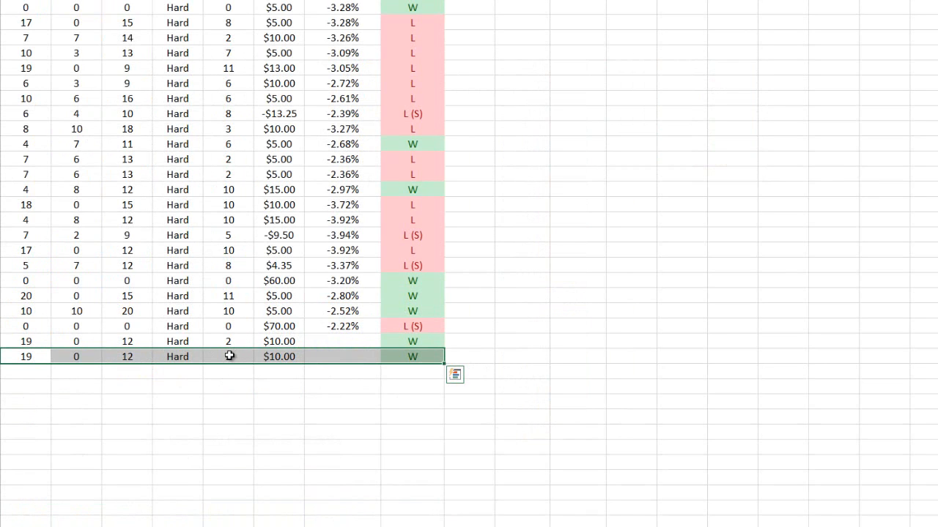
{"action": "mouse_move", "coordinate": [225, 357]}
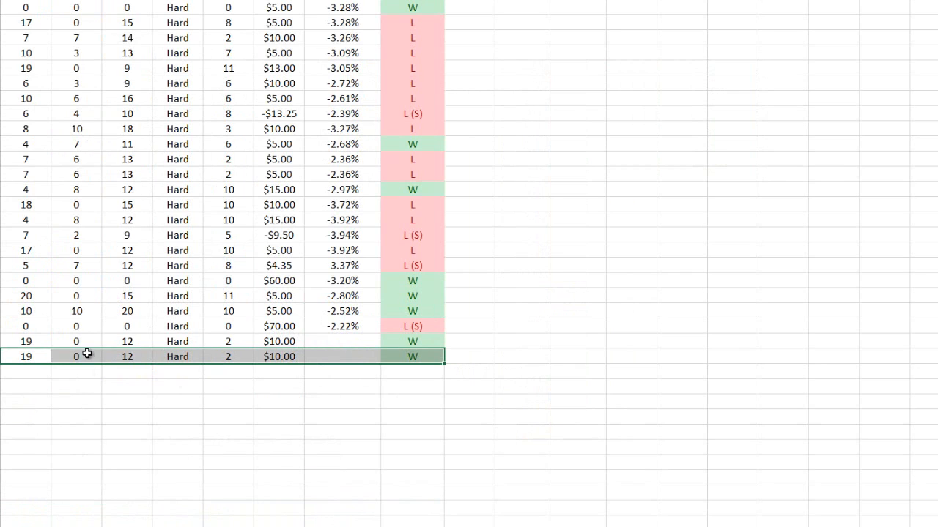
{"action": "mouse_move", "coordinate": [121, 398]}
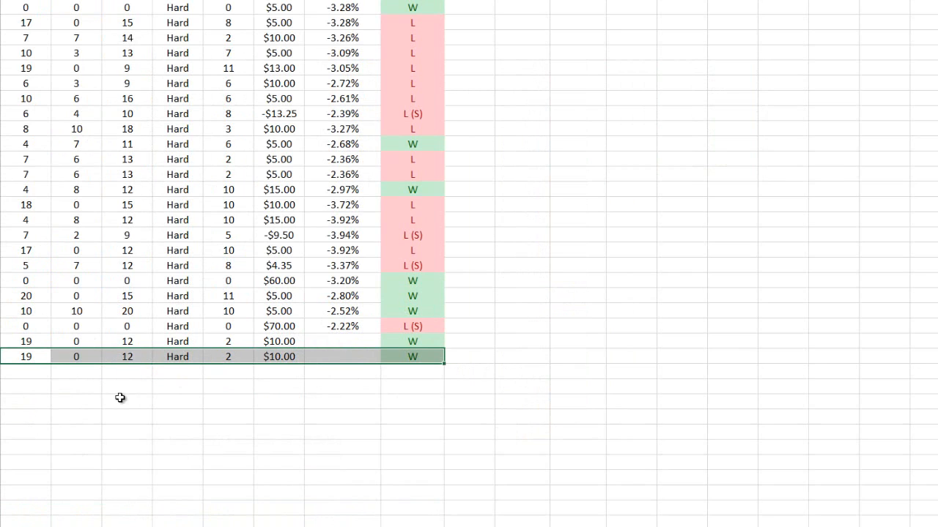
{"action": "mouse_move", "coordinate": [114, 404]}
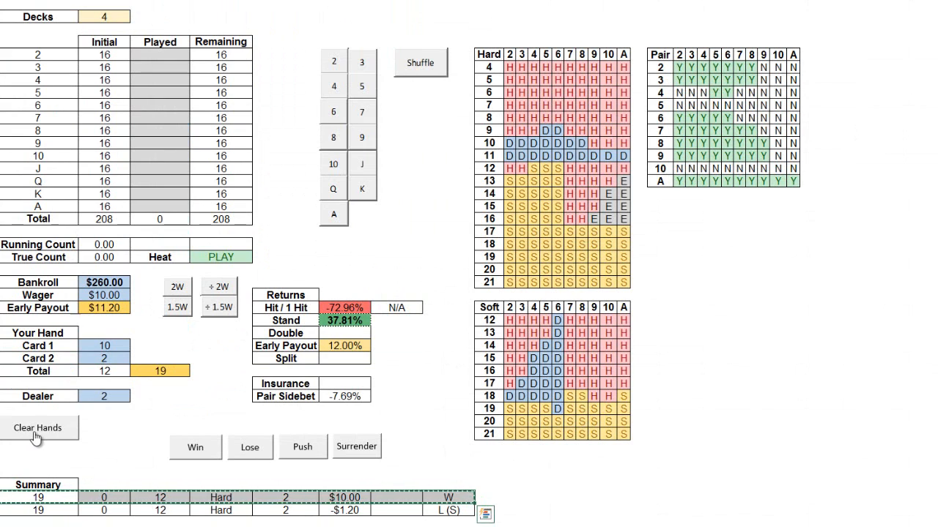
Reset the hand entries with Clear Hands, leaving the returns at #N/A.
{"action": "left_click", "coordinate": [37, 428]}
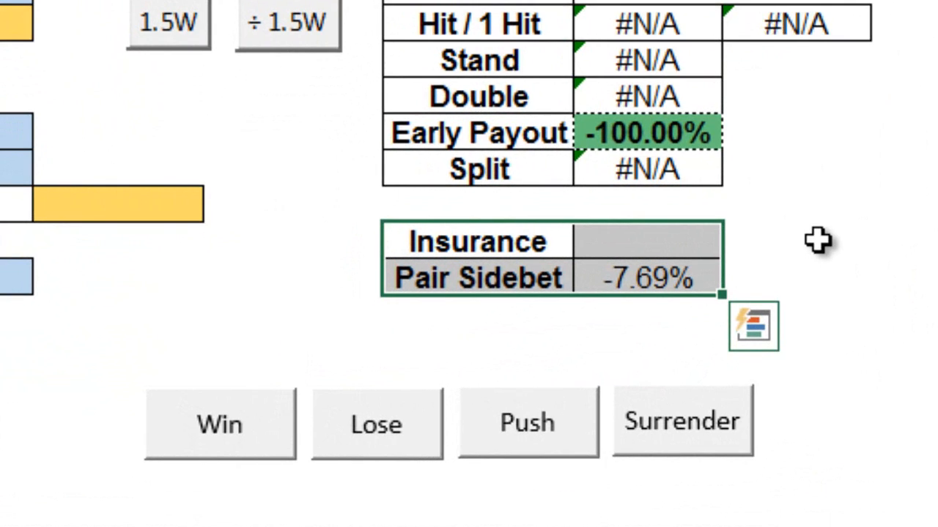
{"action": "mouse_move", "coordinate": [759, 212]}
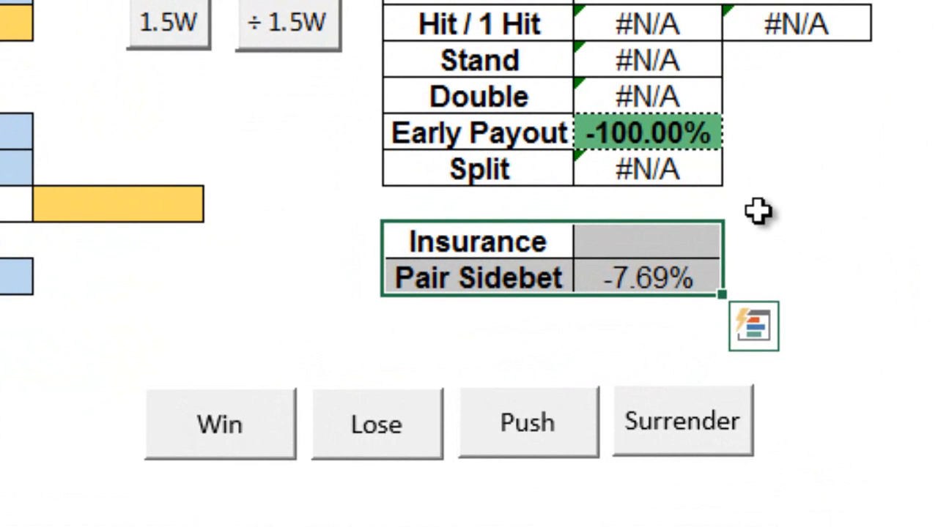
{"action": "mouse_move", "coordinate": [407, 216]}
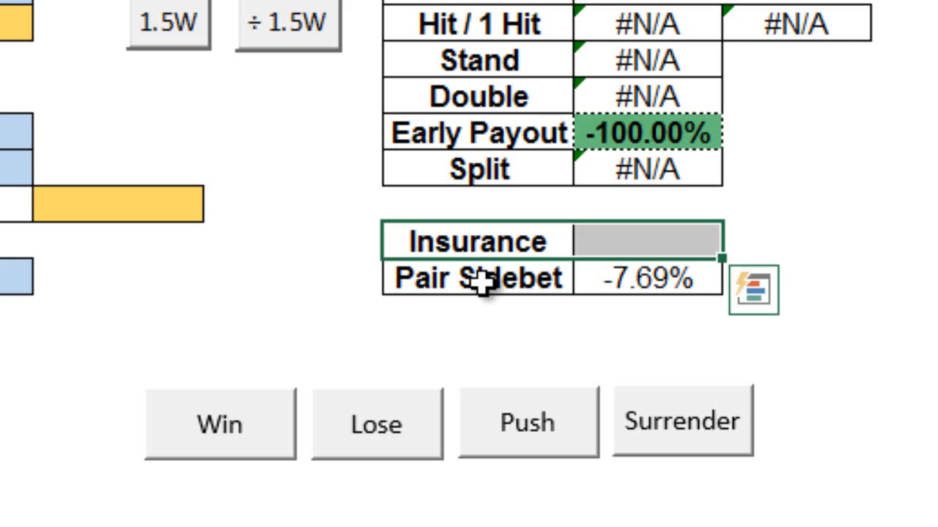
{"action": "mouse_move", "coordinate": [487, 281]}
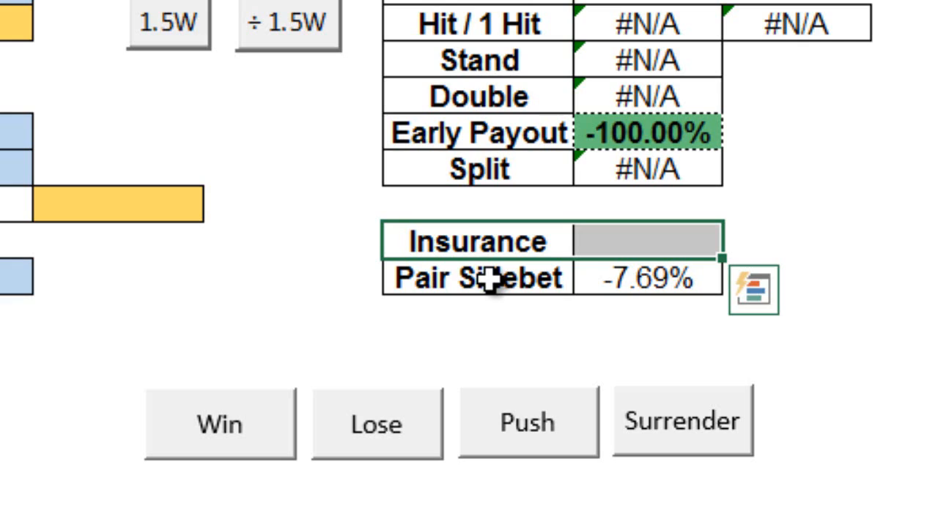
{"action": "mouse_move", "coordinate": [480, 293]}
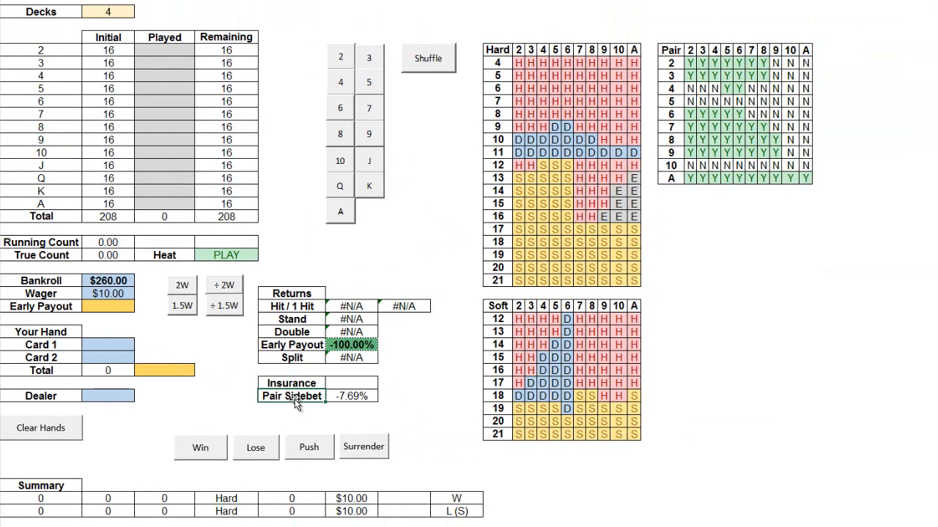
{"action": "mouse_move", "coordinate": [482, 458]}
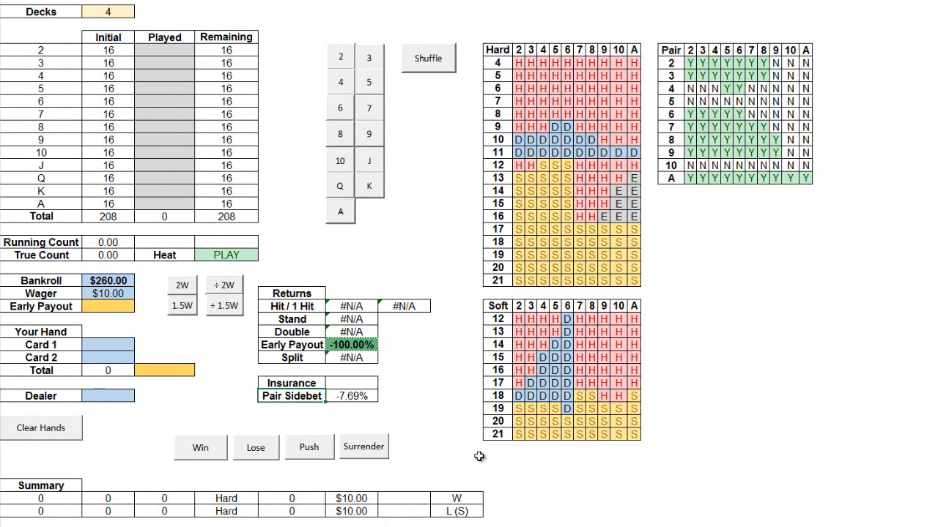
{"action": "mouse_move", "coordinate": [469, 478]}
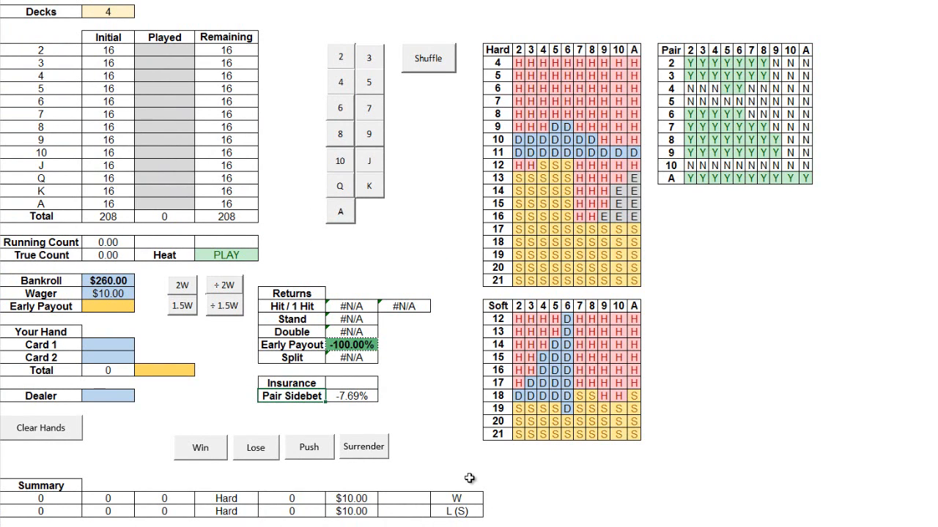